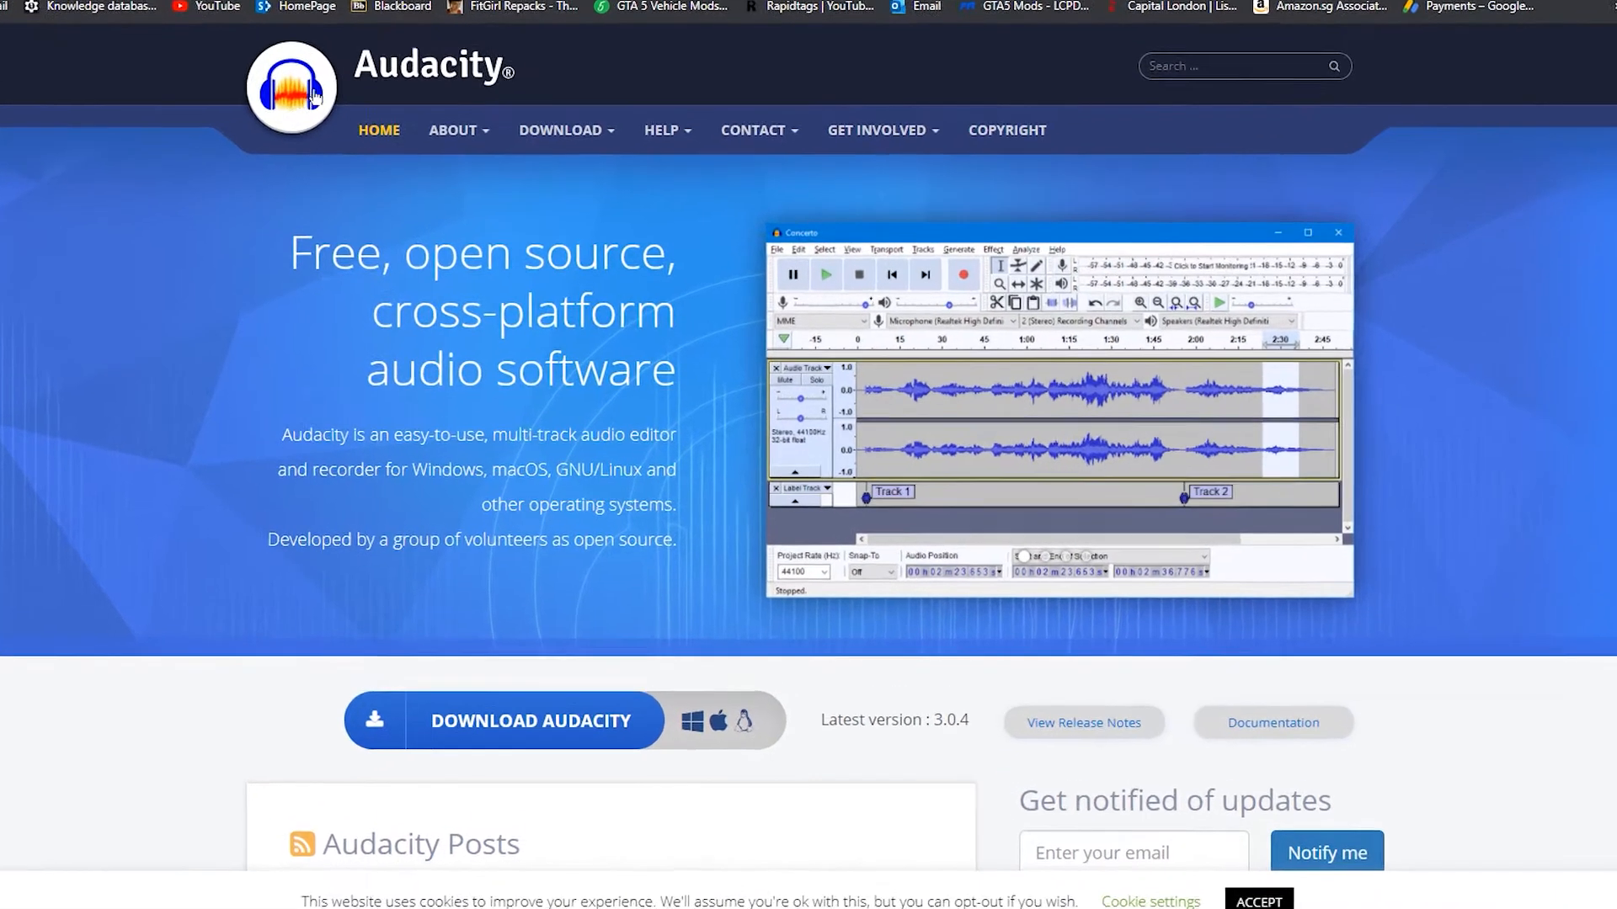
Scroll down the Audacity homepage in Chrome
scroll("down", 3)
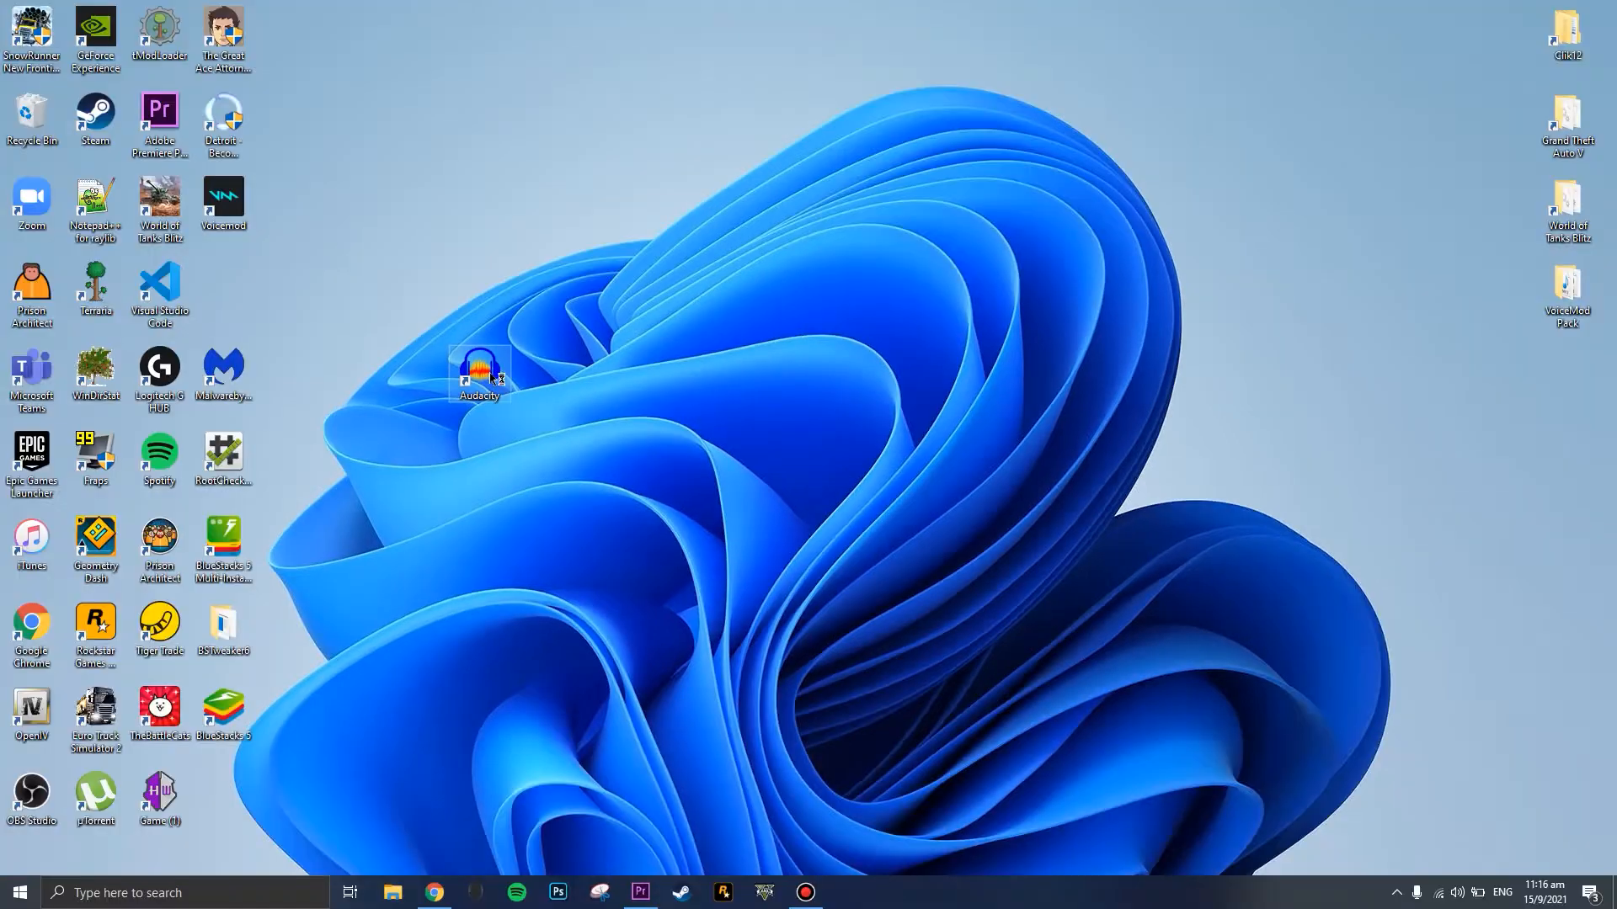
Start Audacity from its desktop shortcut icon
double_click(478, 371)
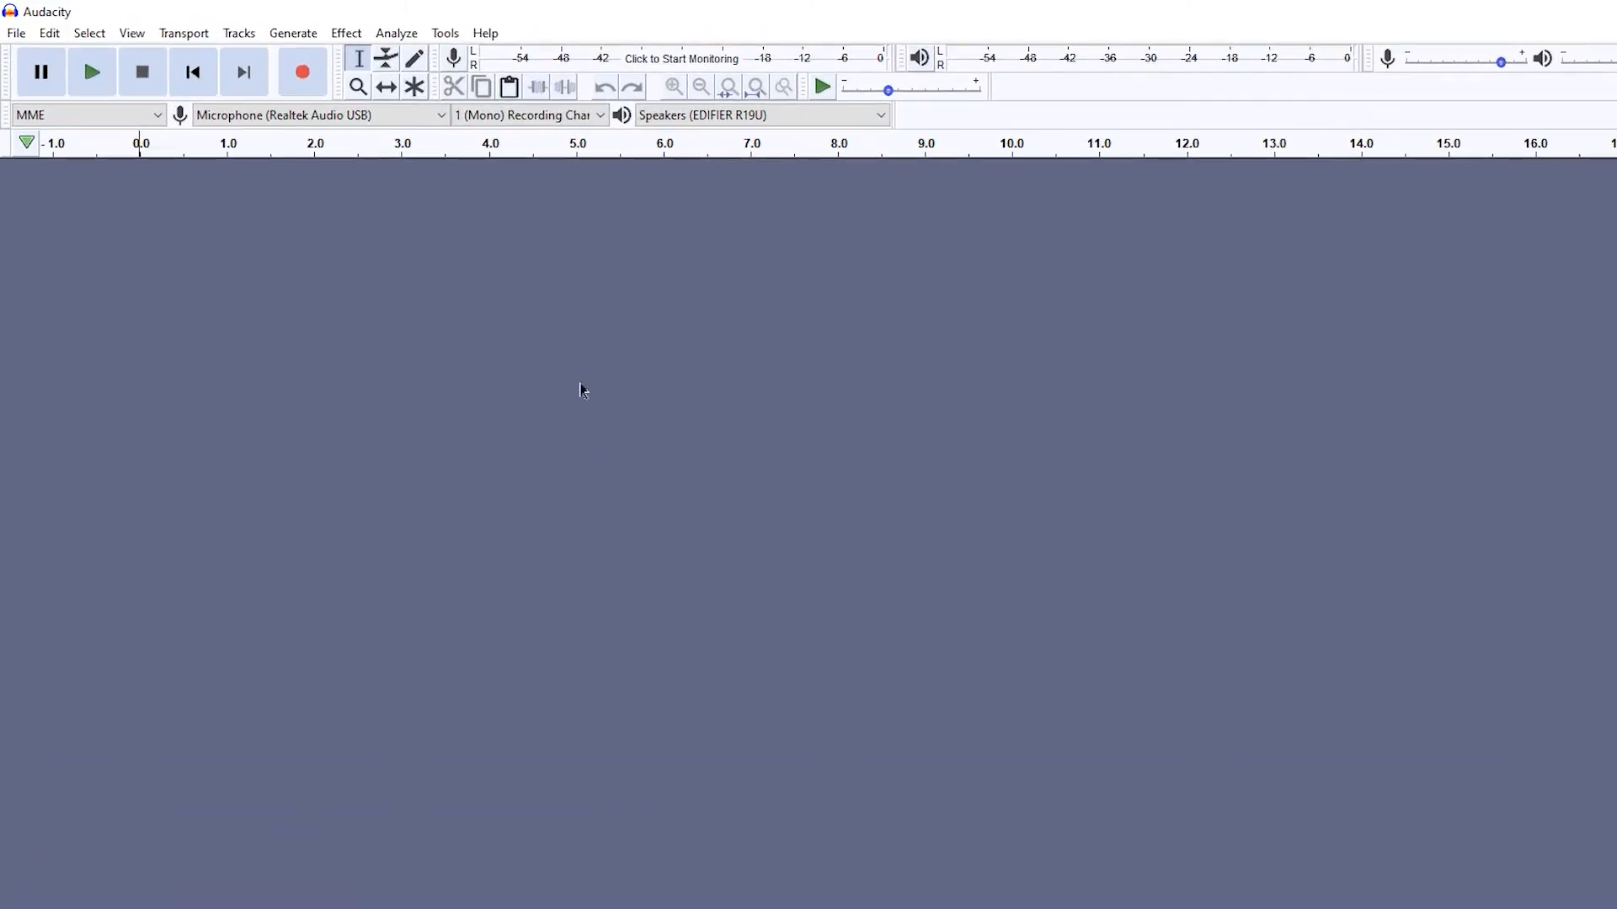
mouse_move(456, 292)
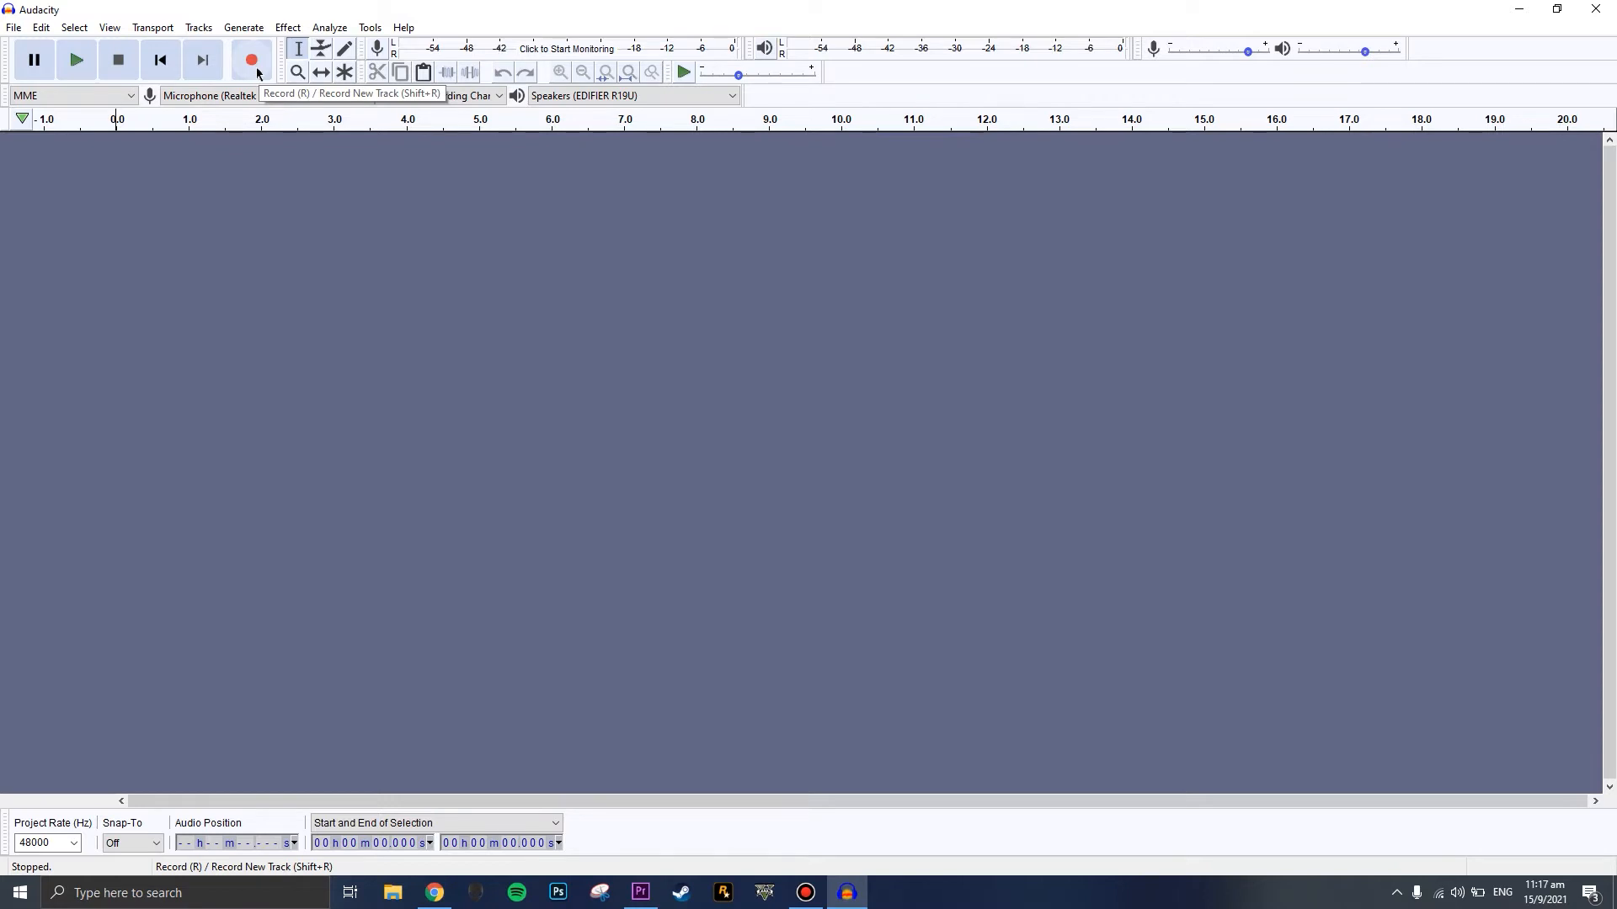
Record about nine seconds of mono vocal audio, then stop recording
left_click(252, 59)
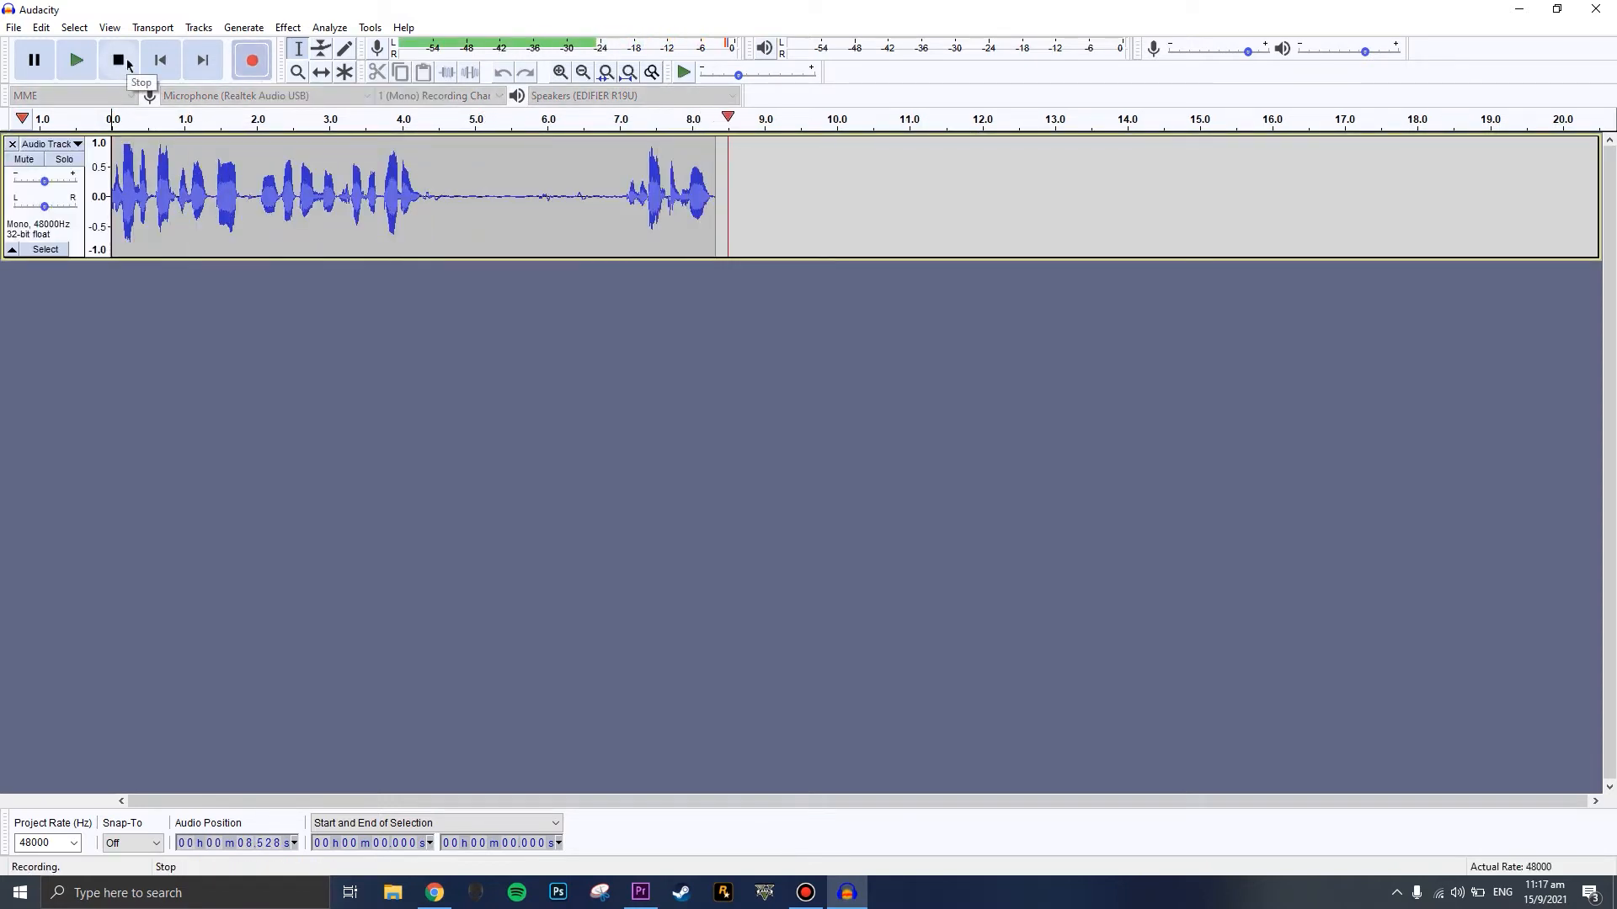
left_click(117, 59)
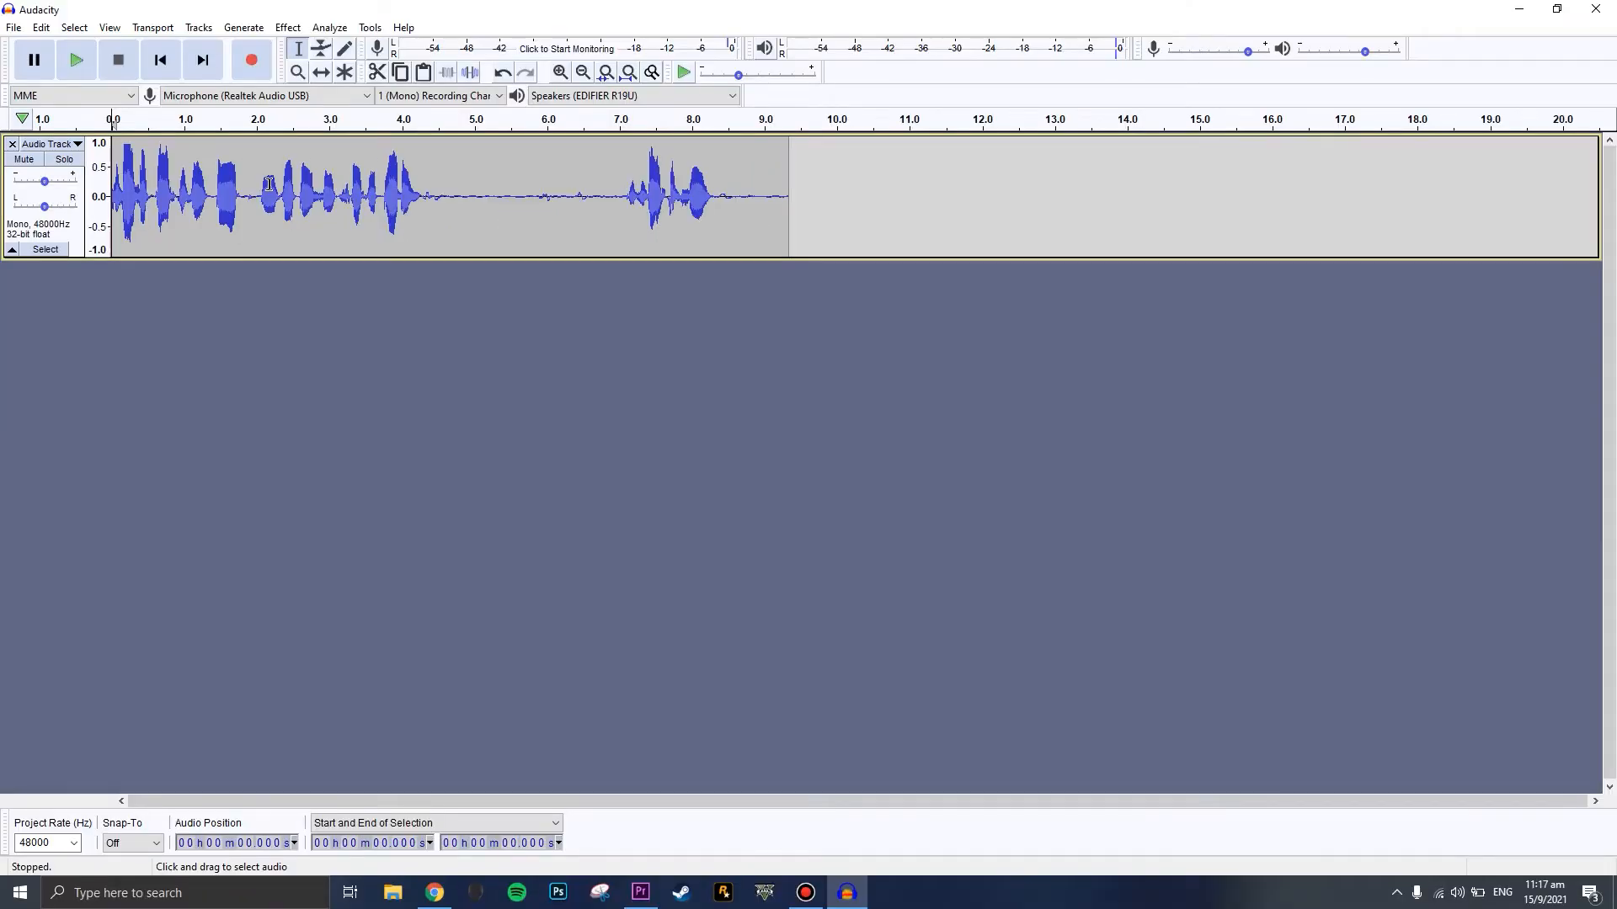
mouse_move(266, 188)
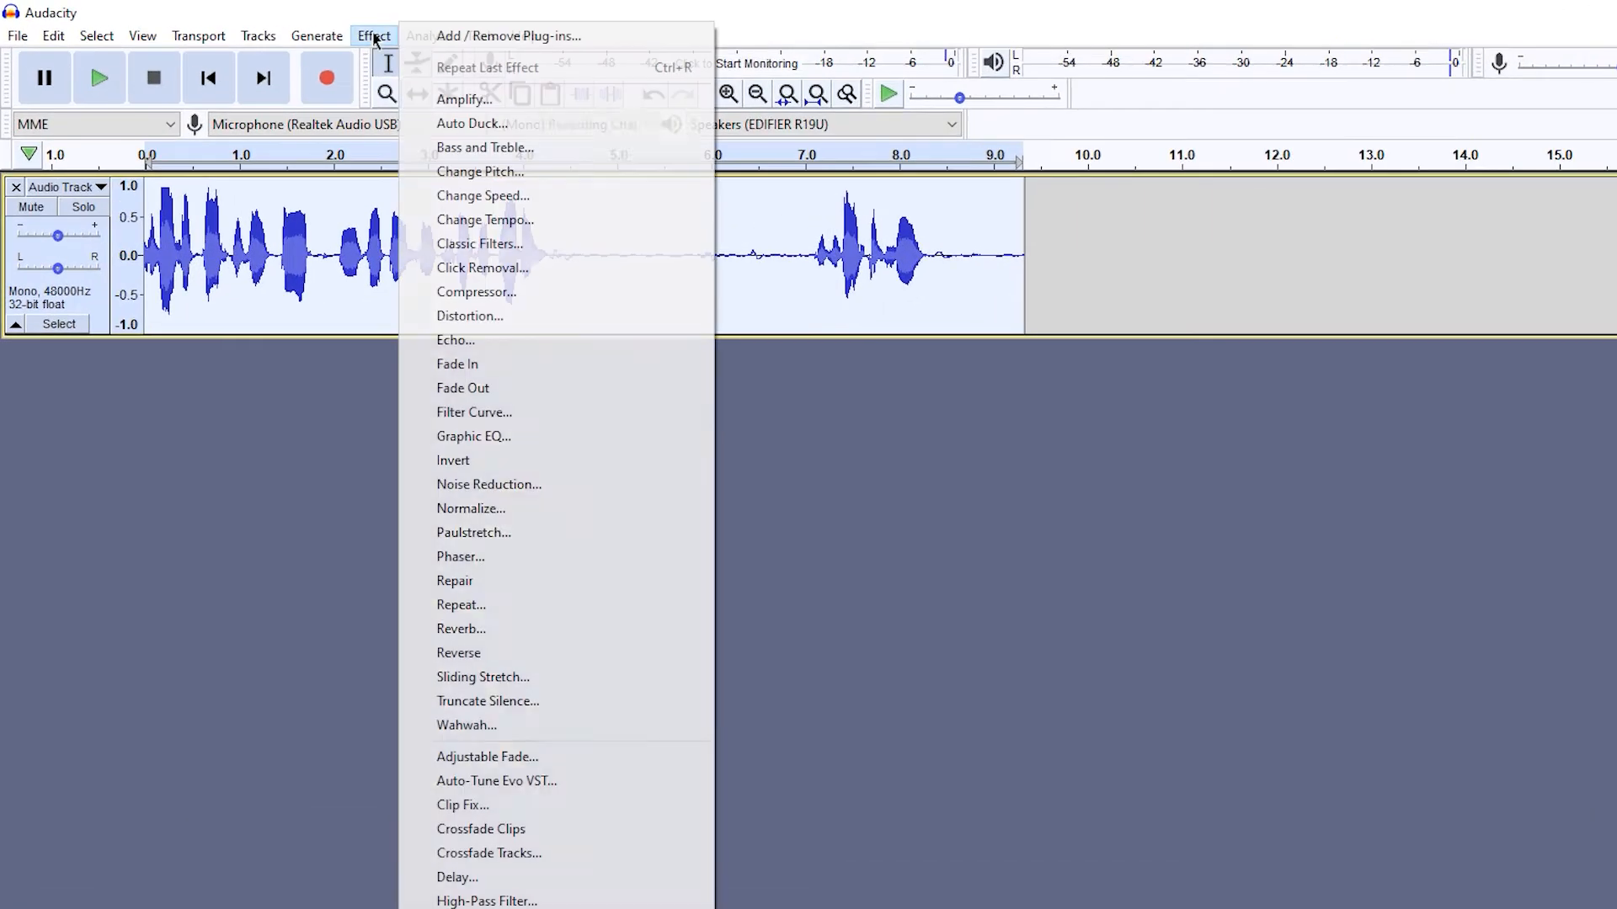
mouse_move(464, 99)
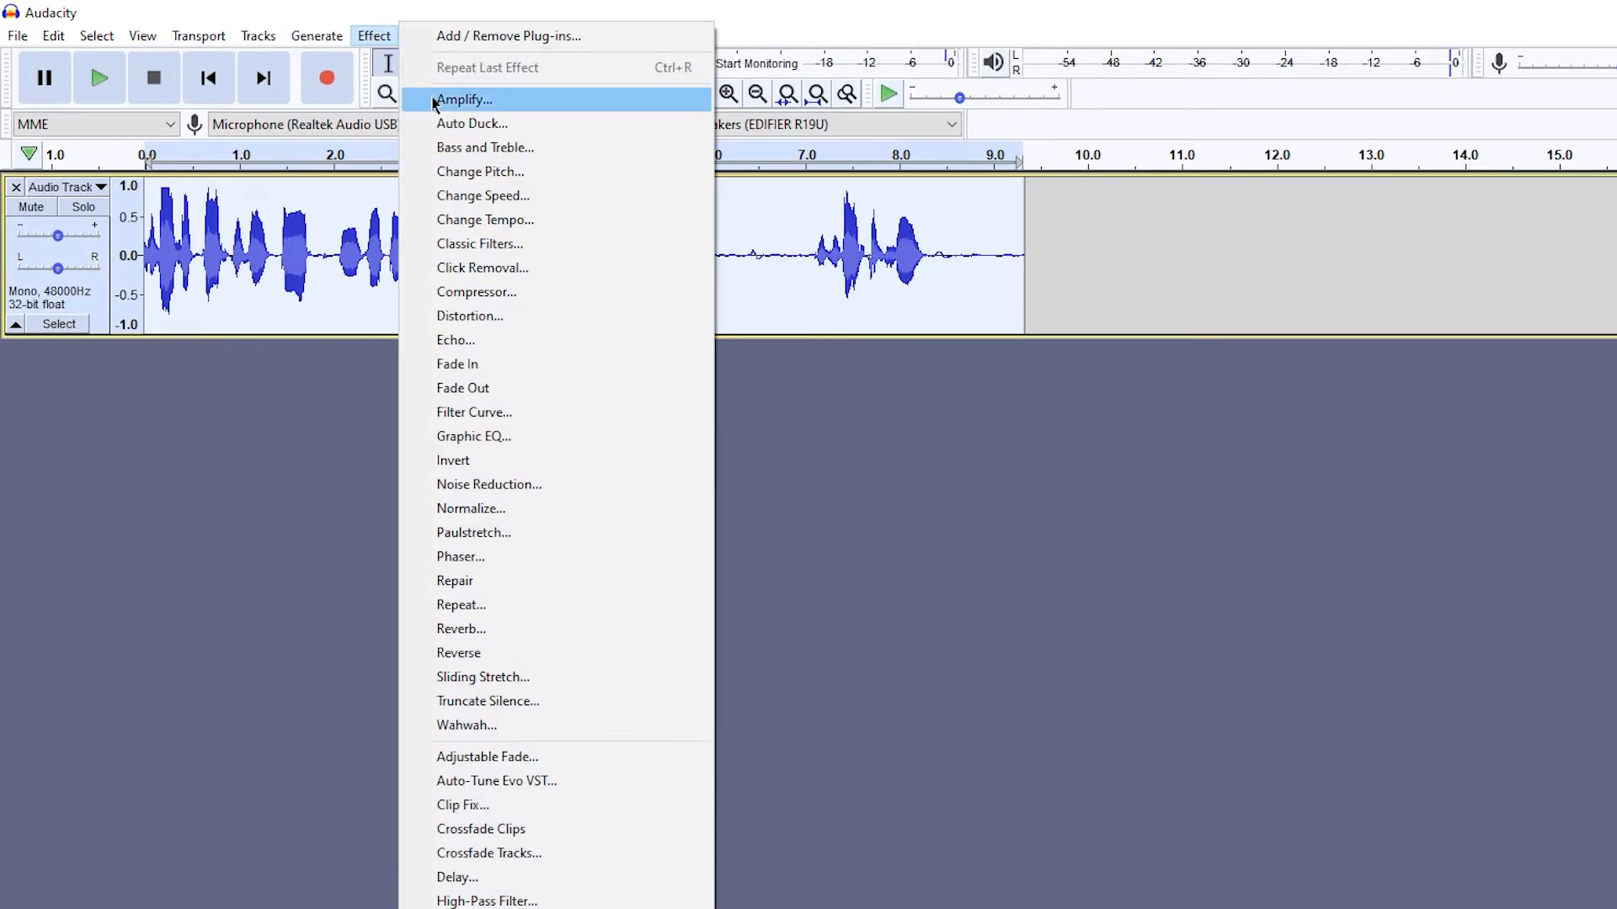
Apply Amplify to the recorded vocal with 5.9 dB amplification
left_click(463, 100)
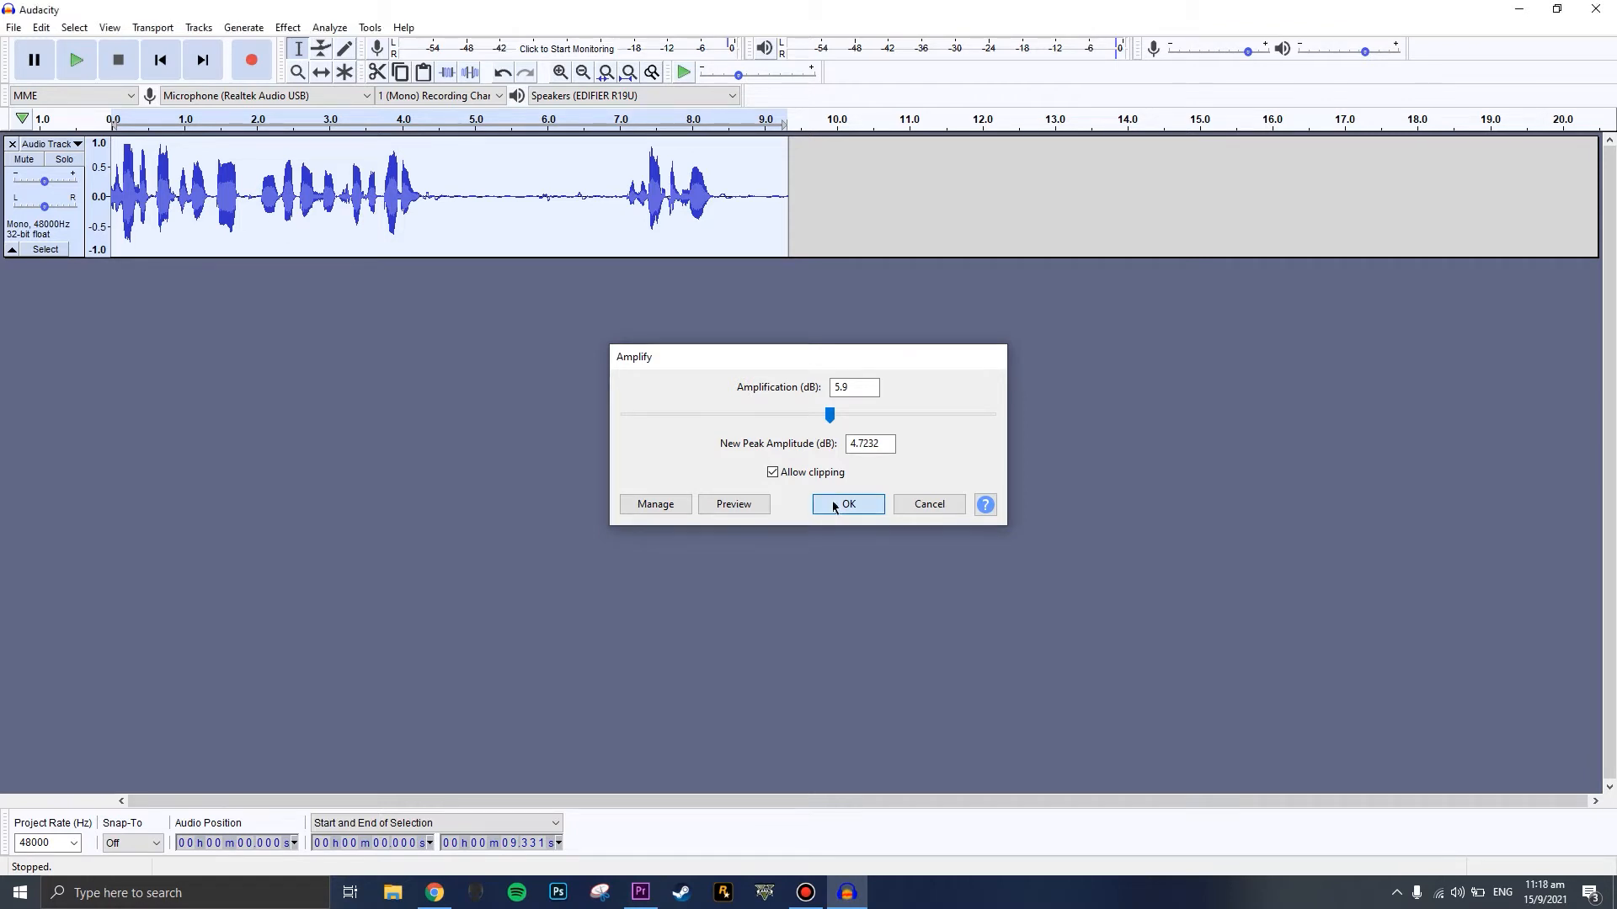
left_click(847, 504)
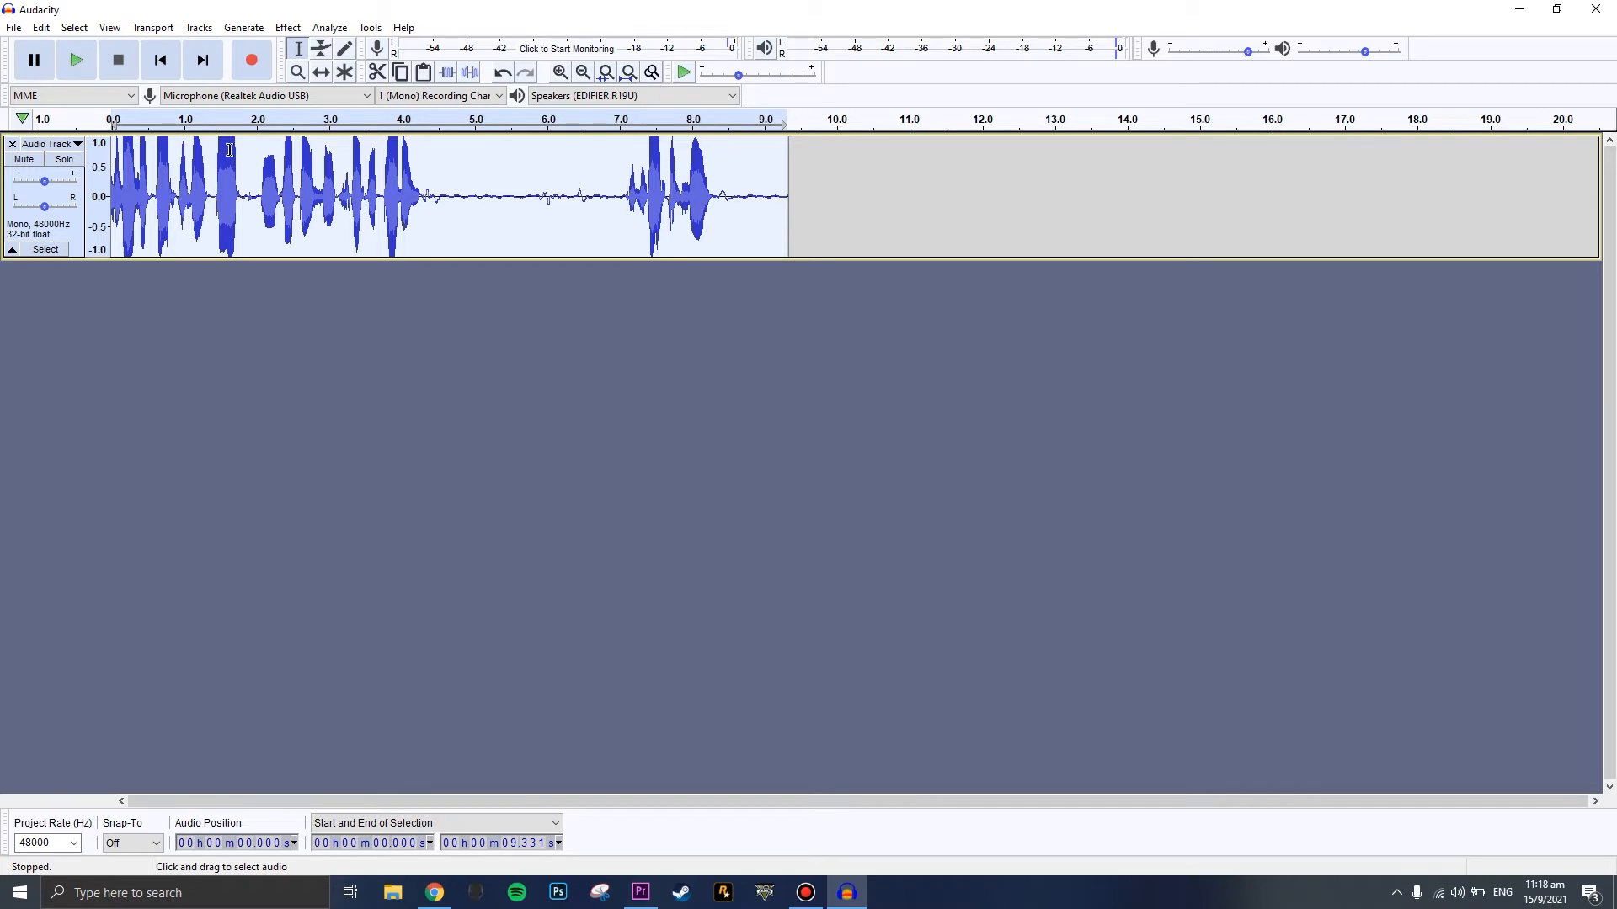
Apply the Compressor effect with -12 dB threshold and 2:1 ratio
left_click(288, 27)
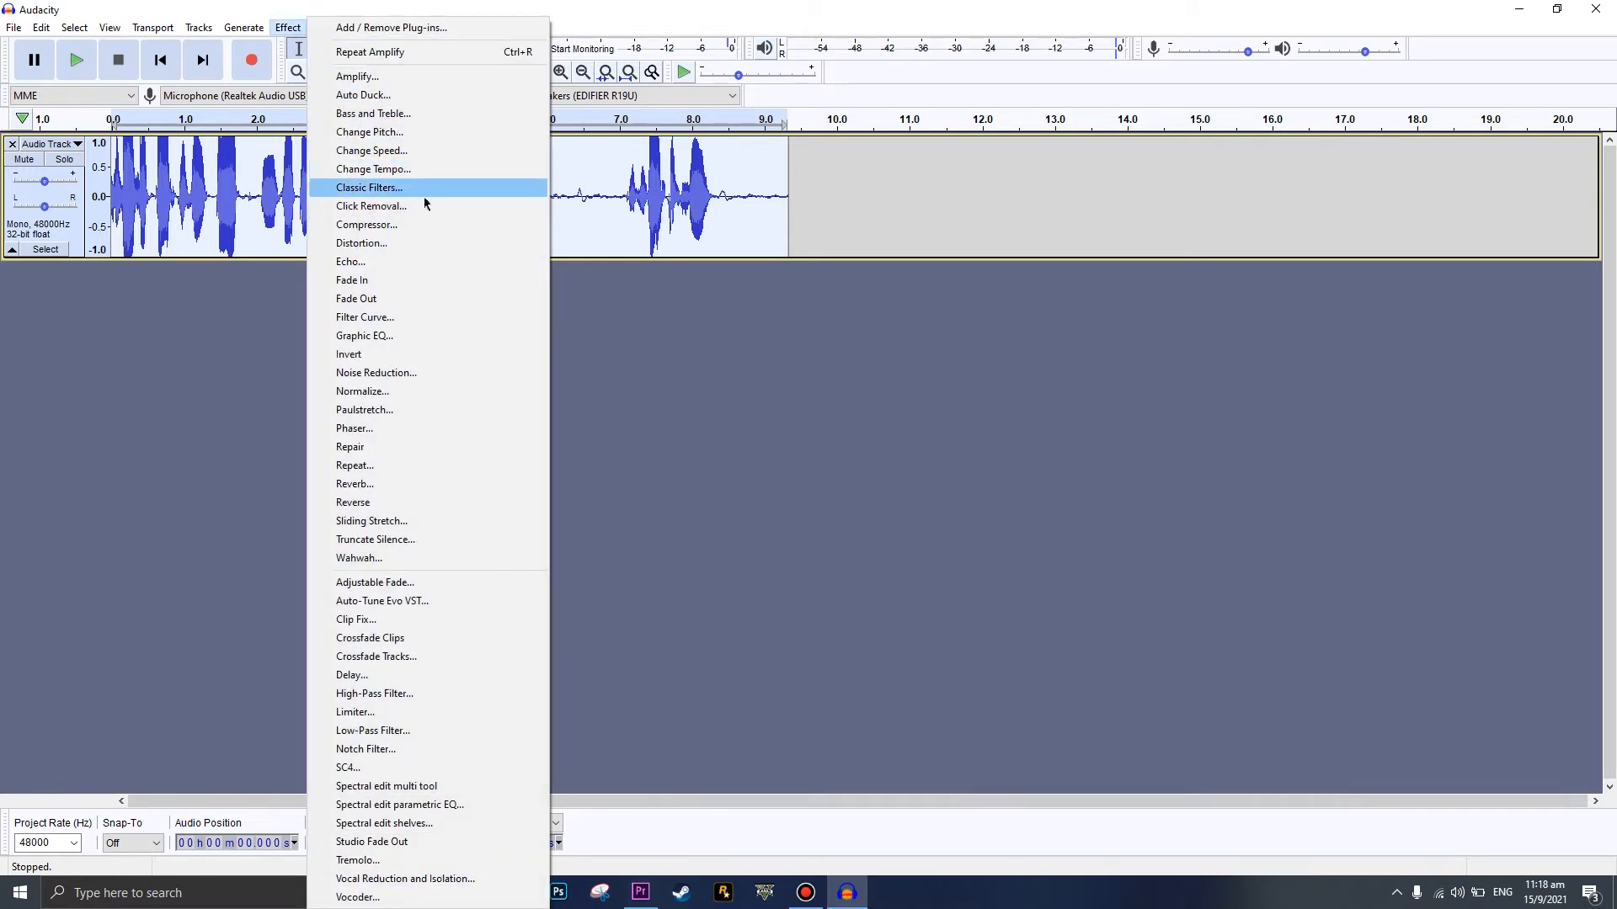
left_click(368, 224)
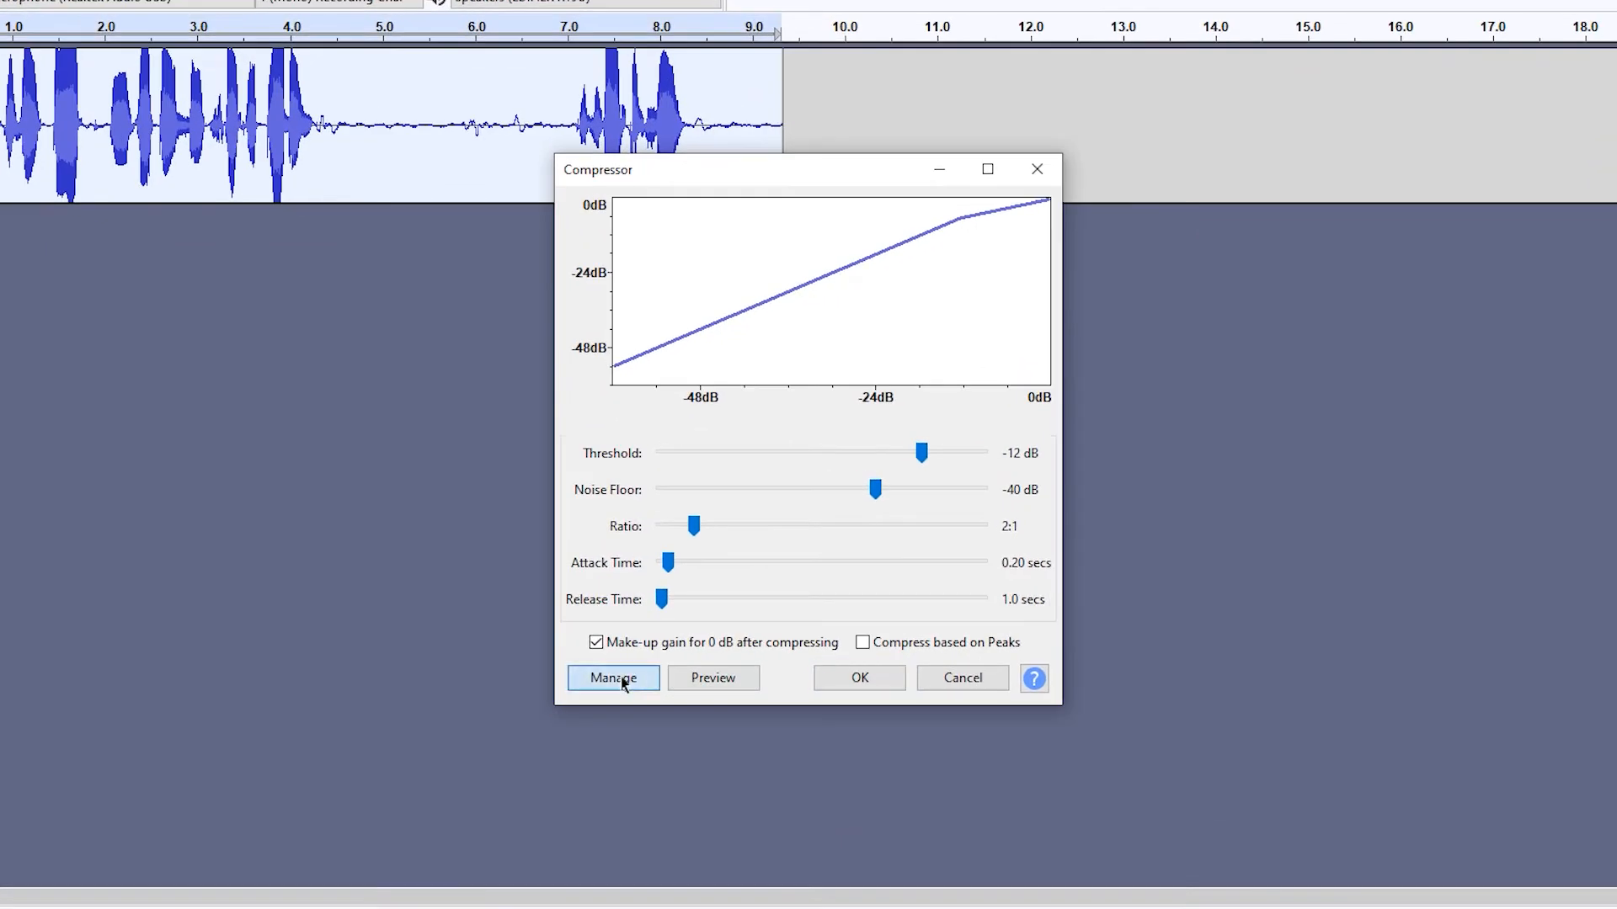
left_click(612, 677)
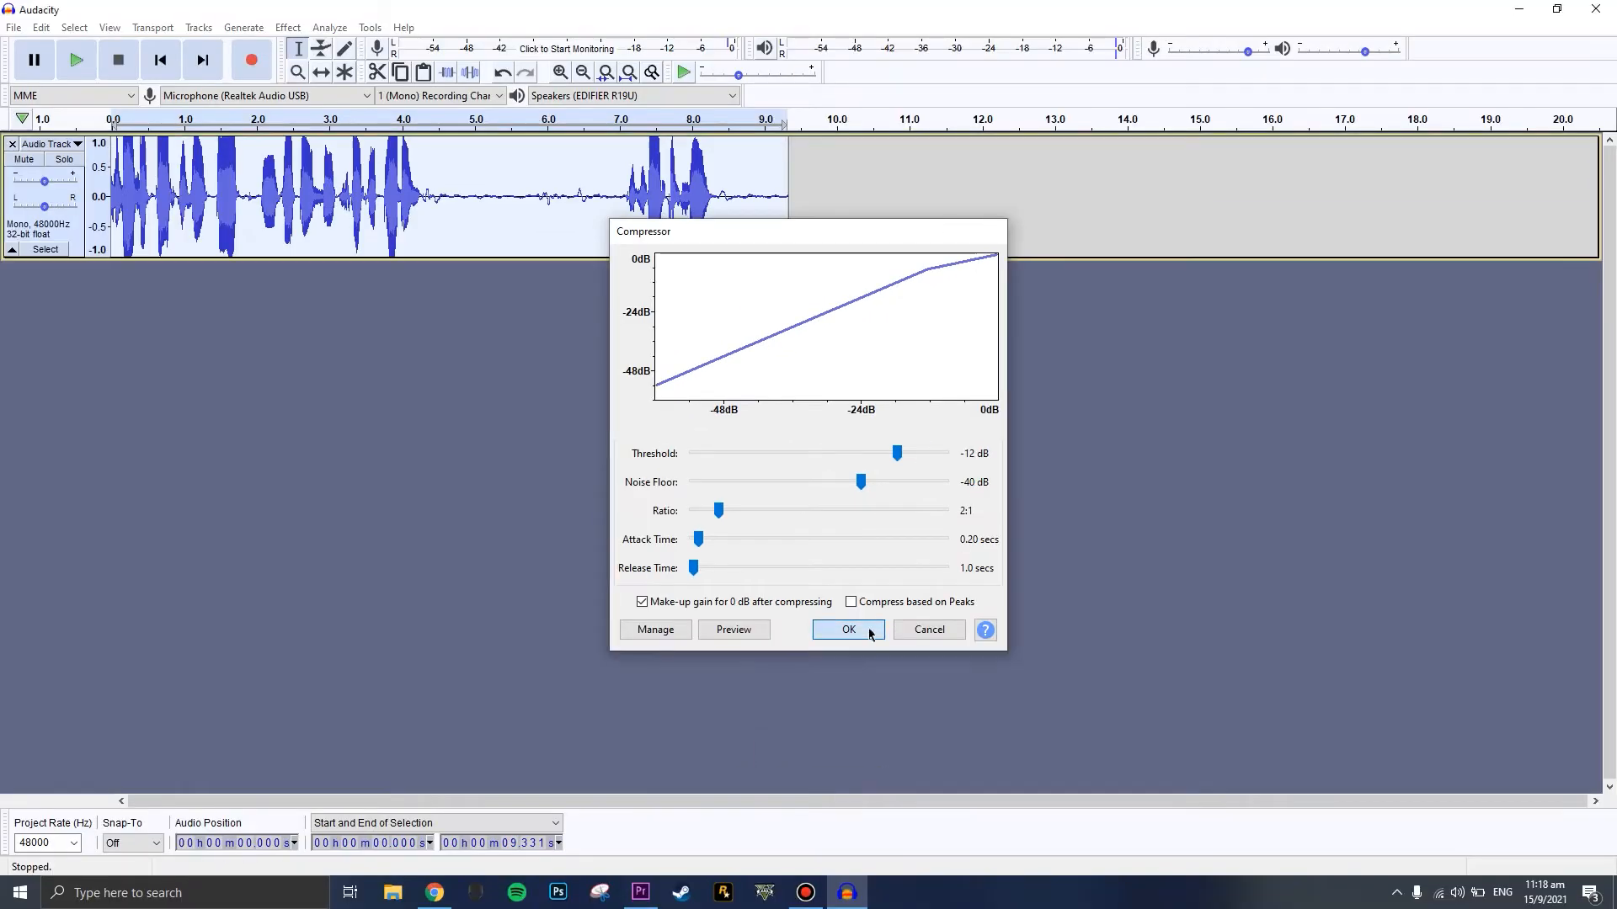
left_click(848, 629)
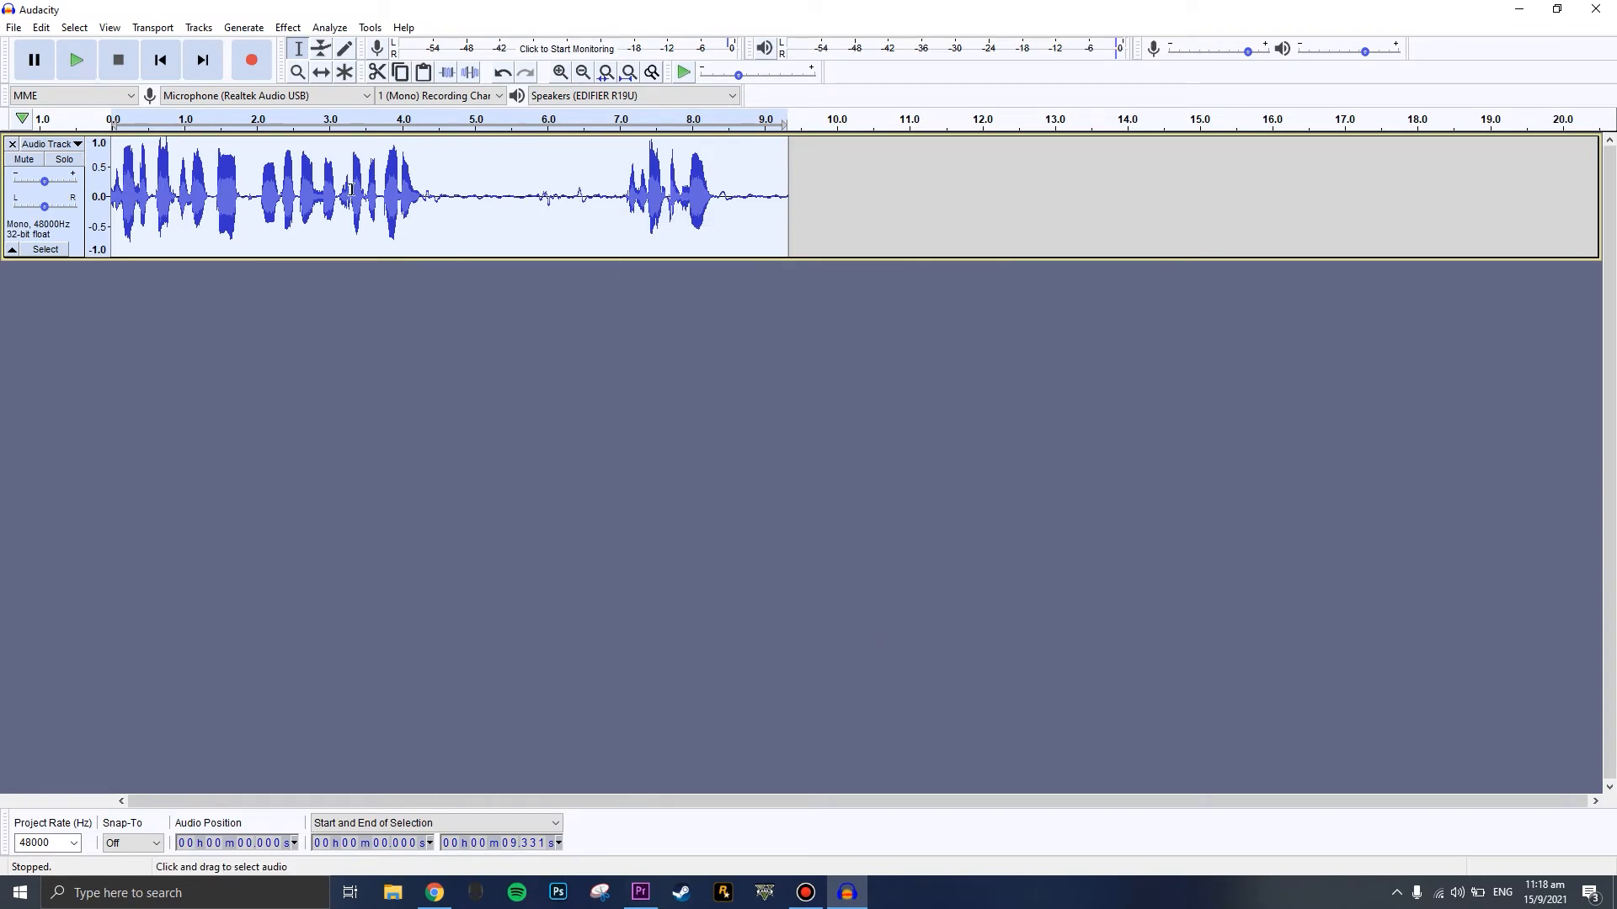
mouse_move(152, 119)
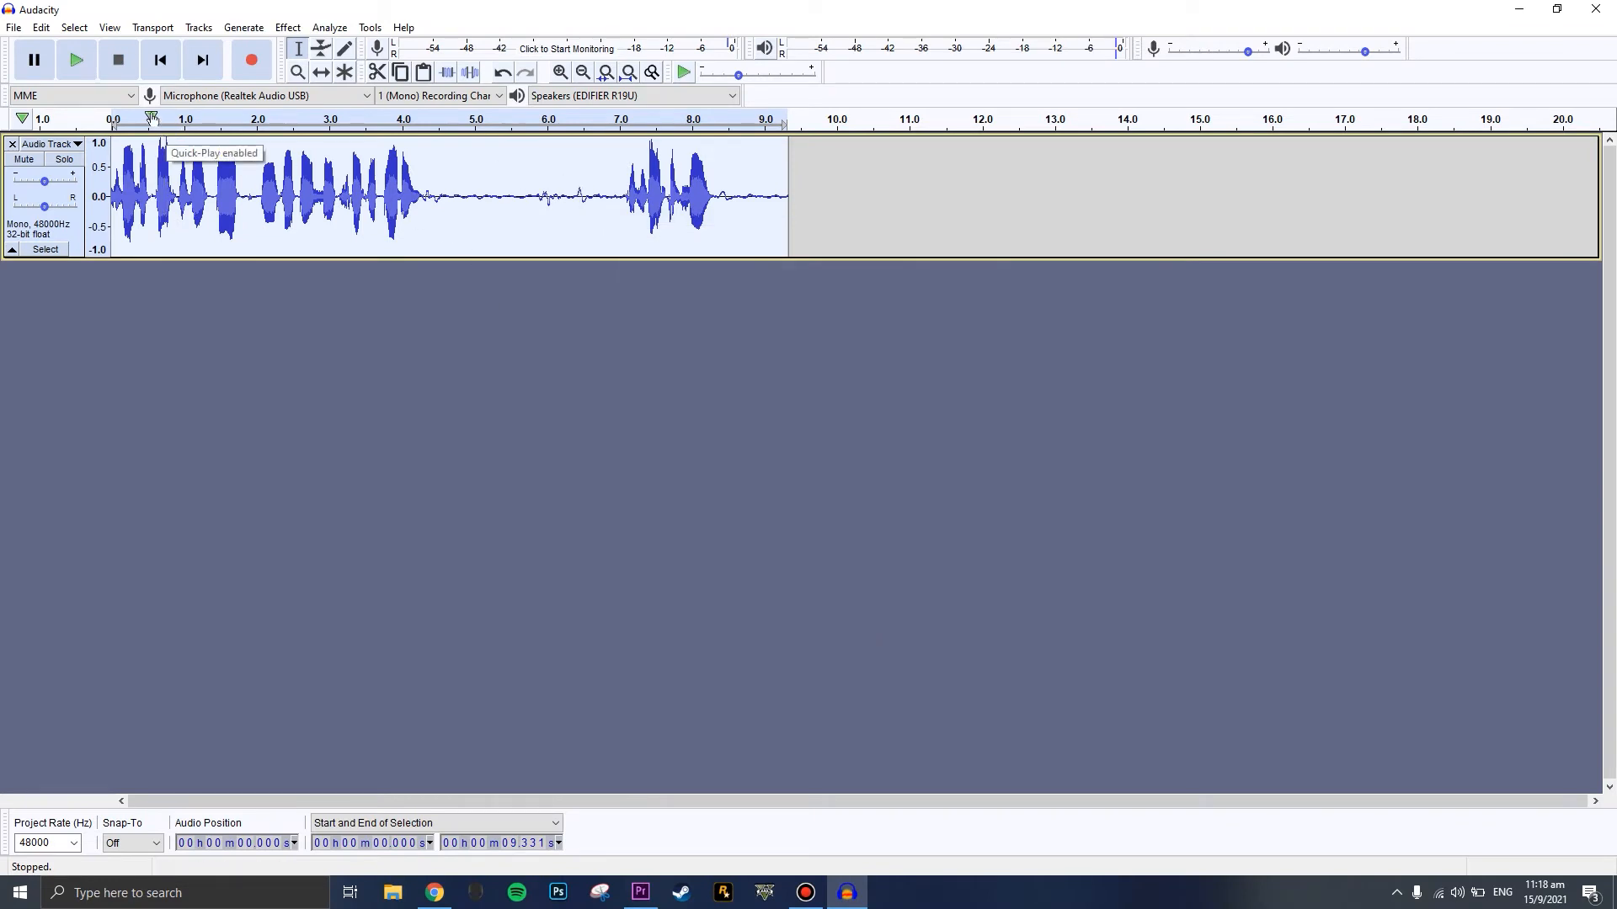
mouse_move(546, 155)
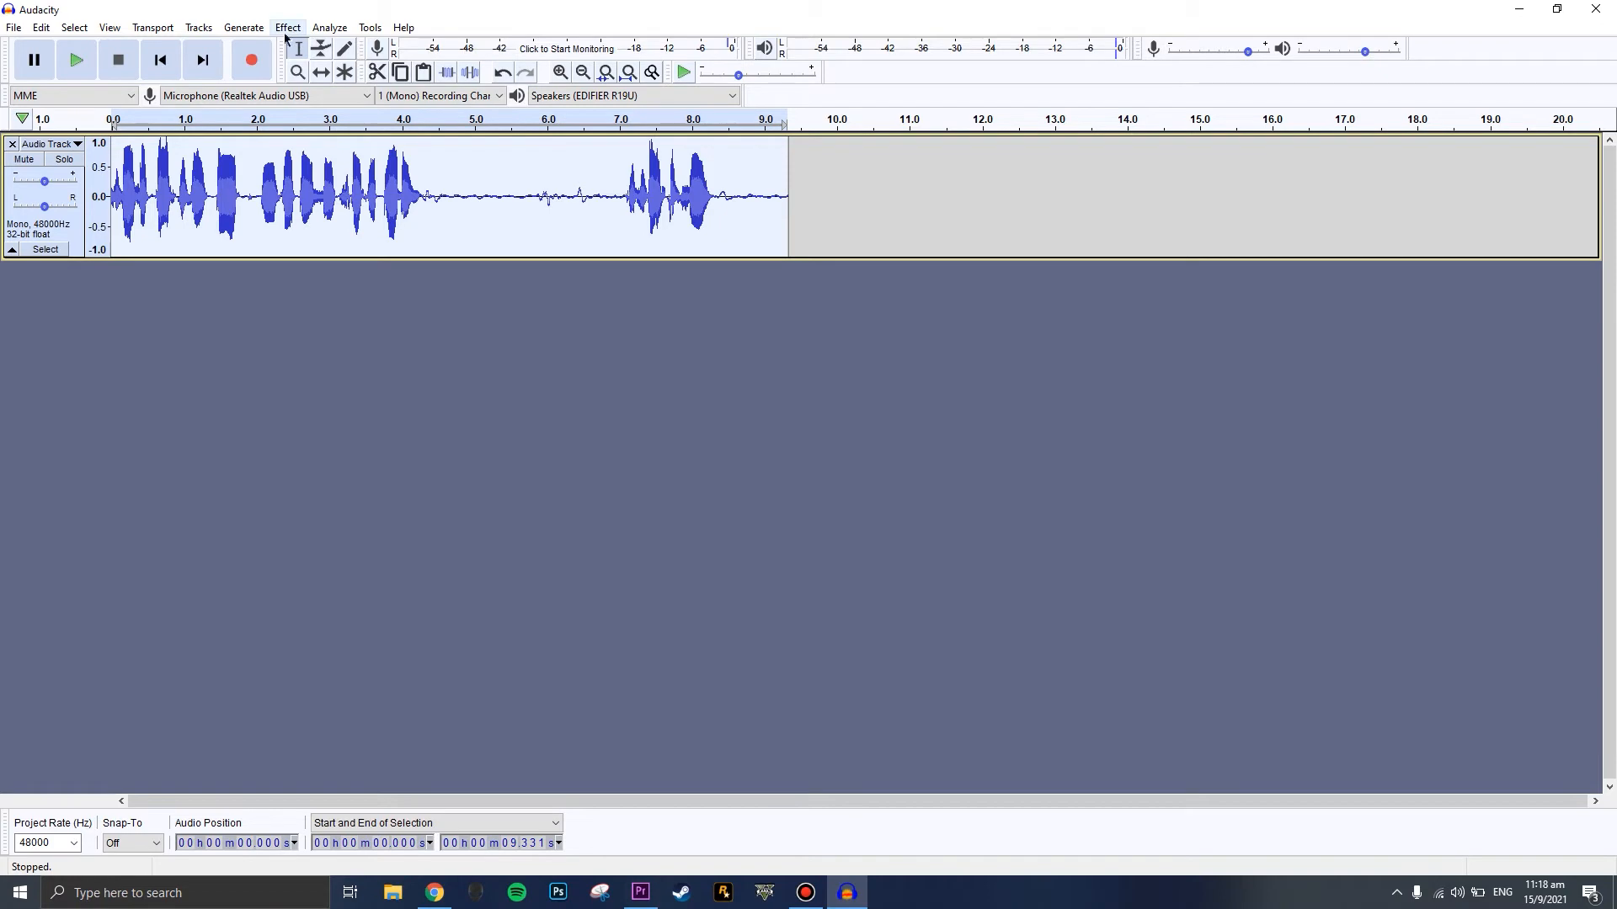
Capture a noise profile in the Noise Reduction effect
left_click(286, 27)
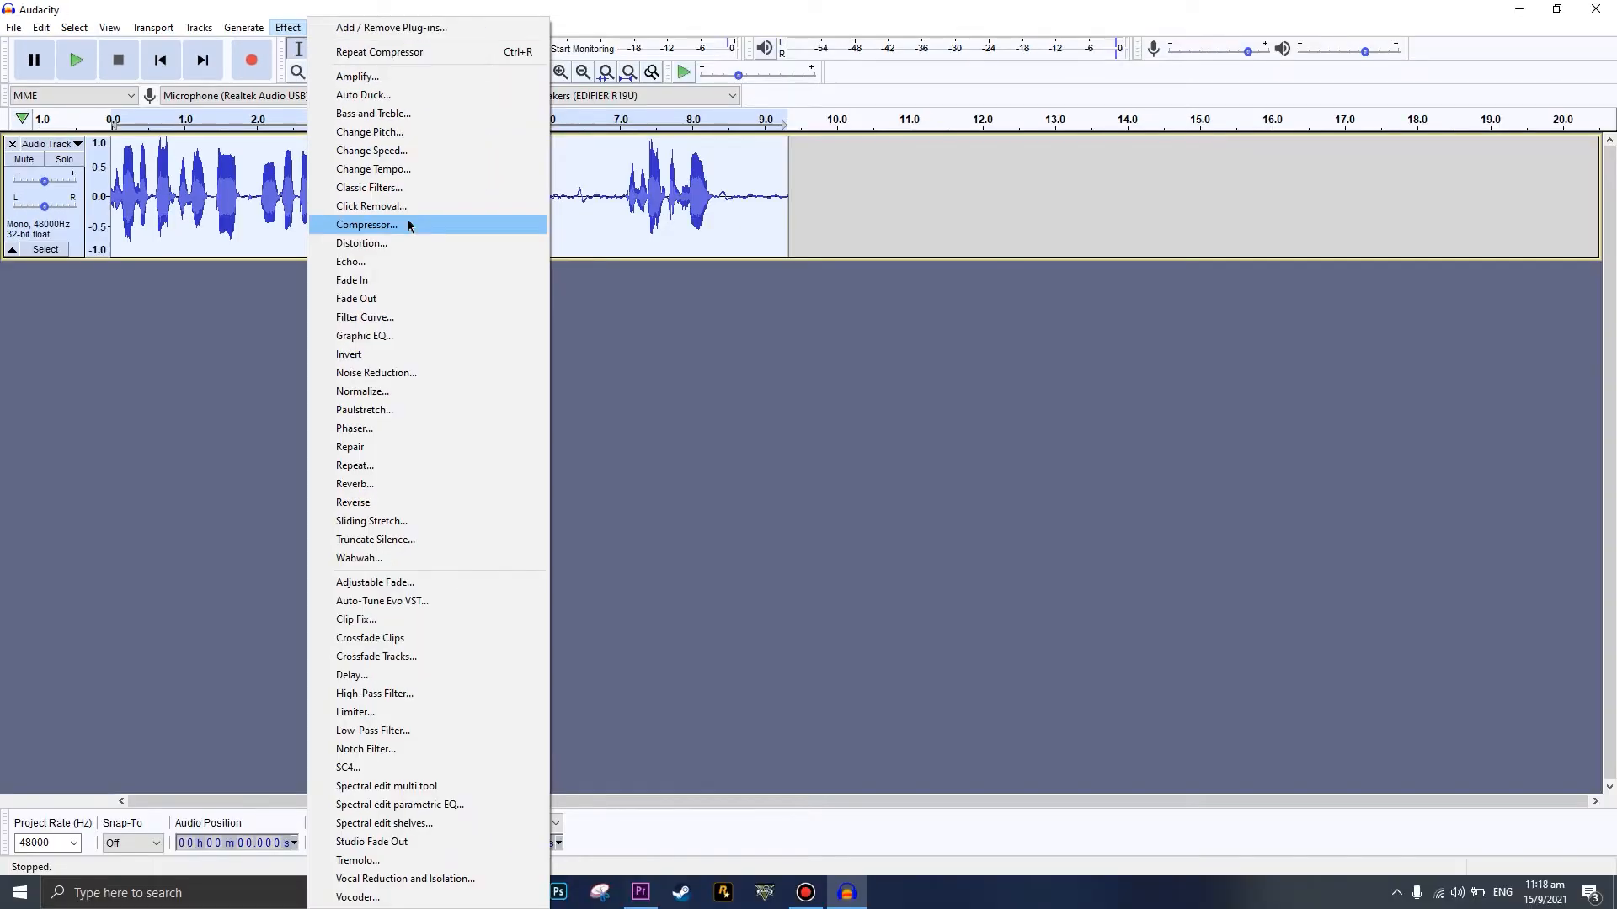
left_click(376, 373)
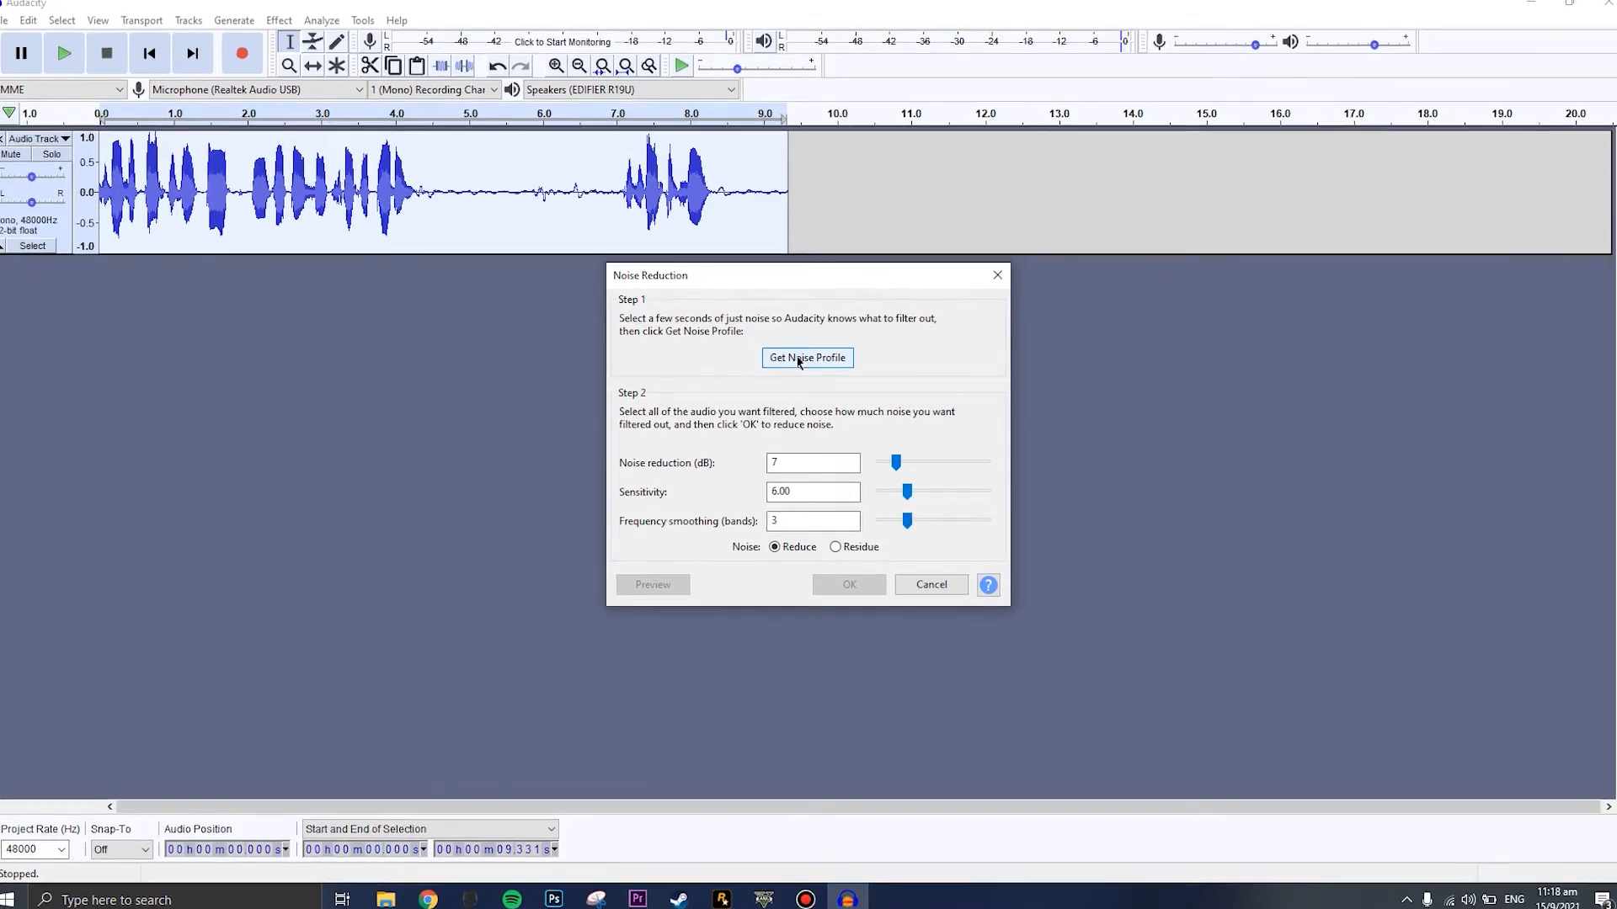
left_click(807, 358)
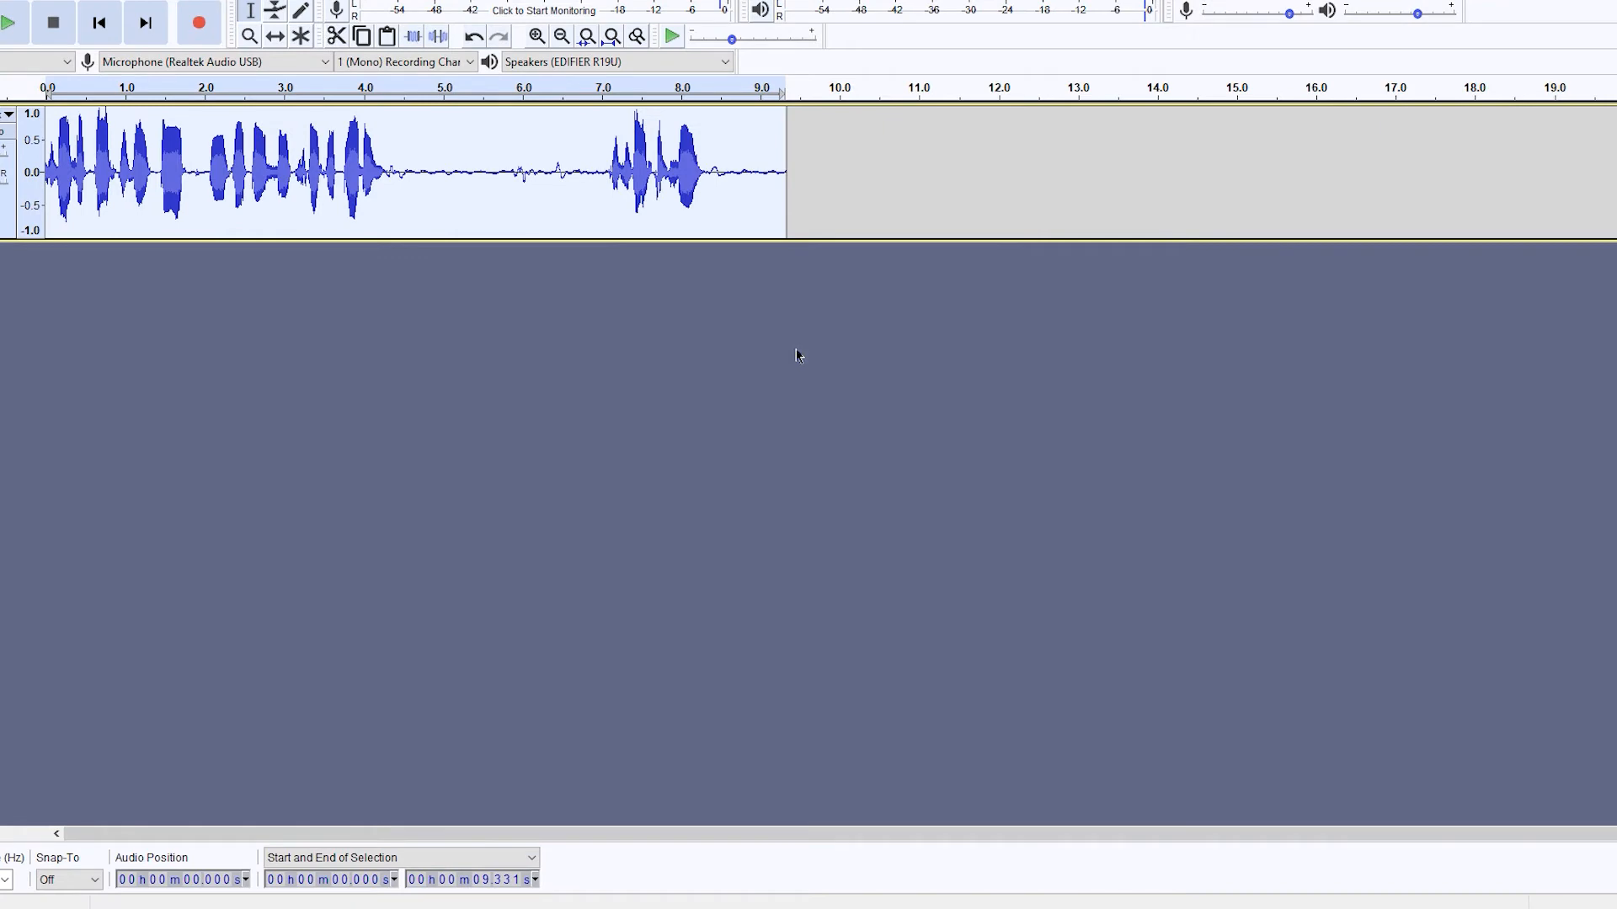
Apply 7 dB noise reduction with sensitivity 6 and smoothing 3
left_click(288, 27)
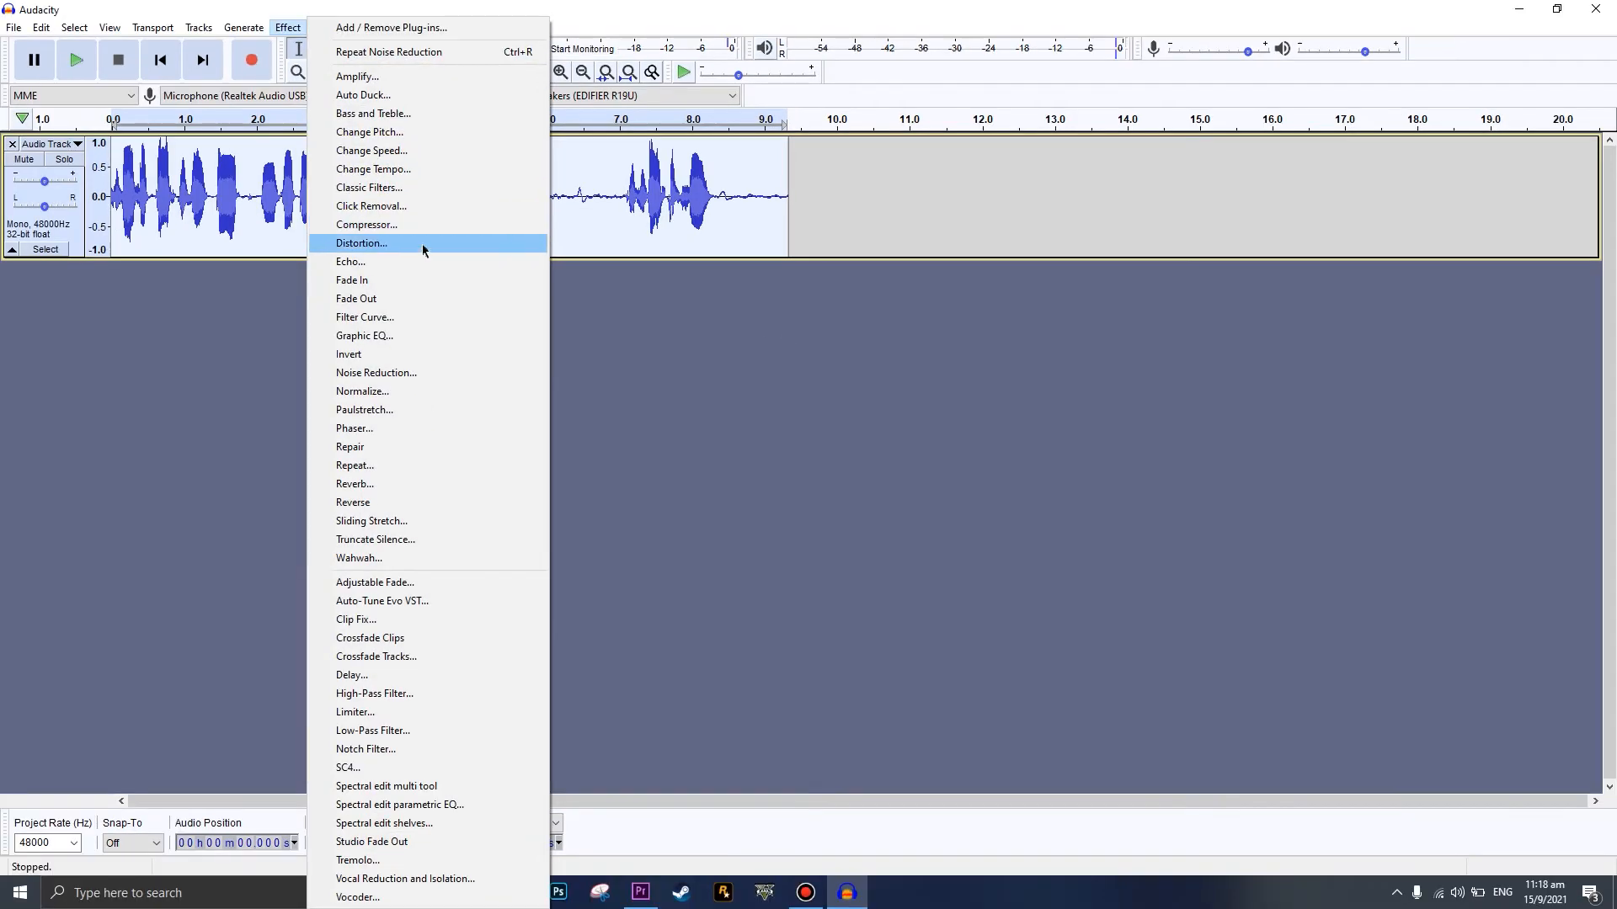
left_click(377, 372)
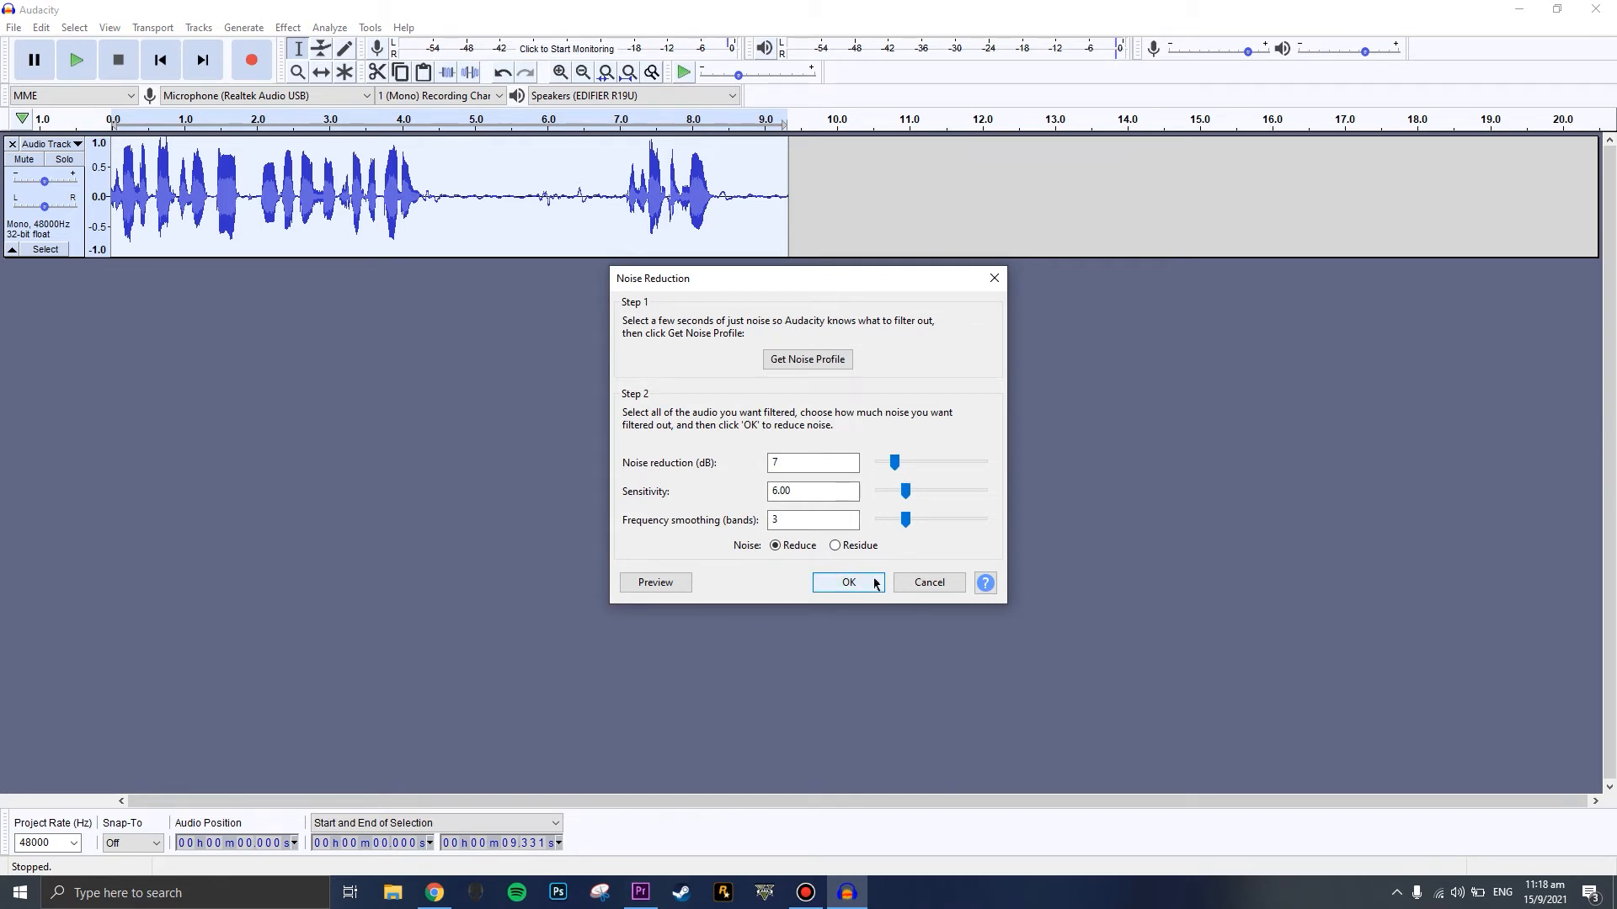
left_click(848, 582)
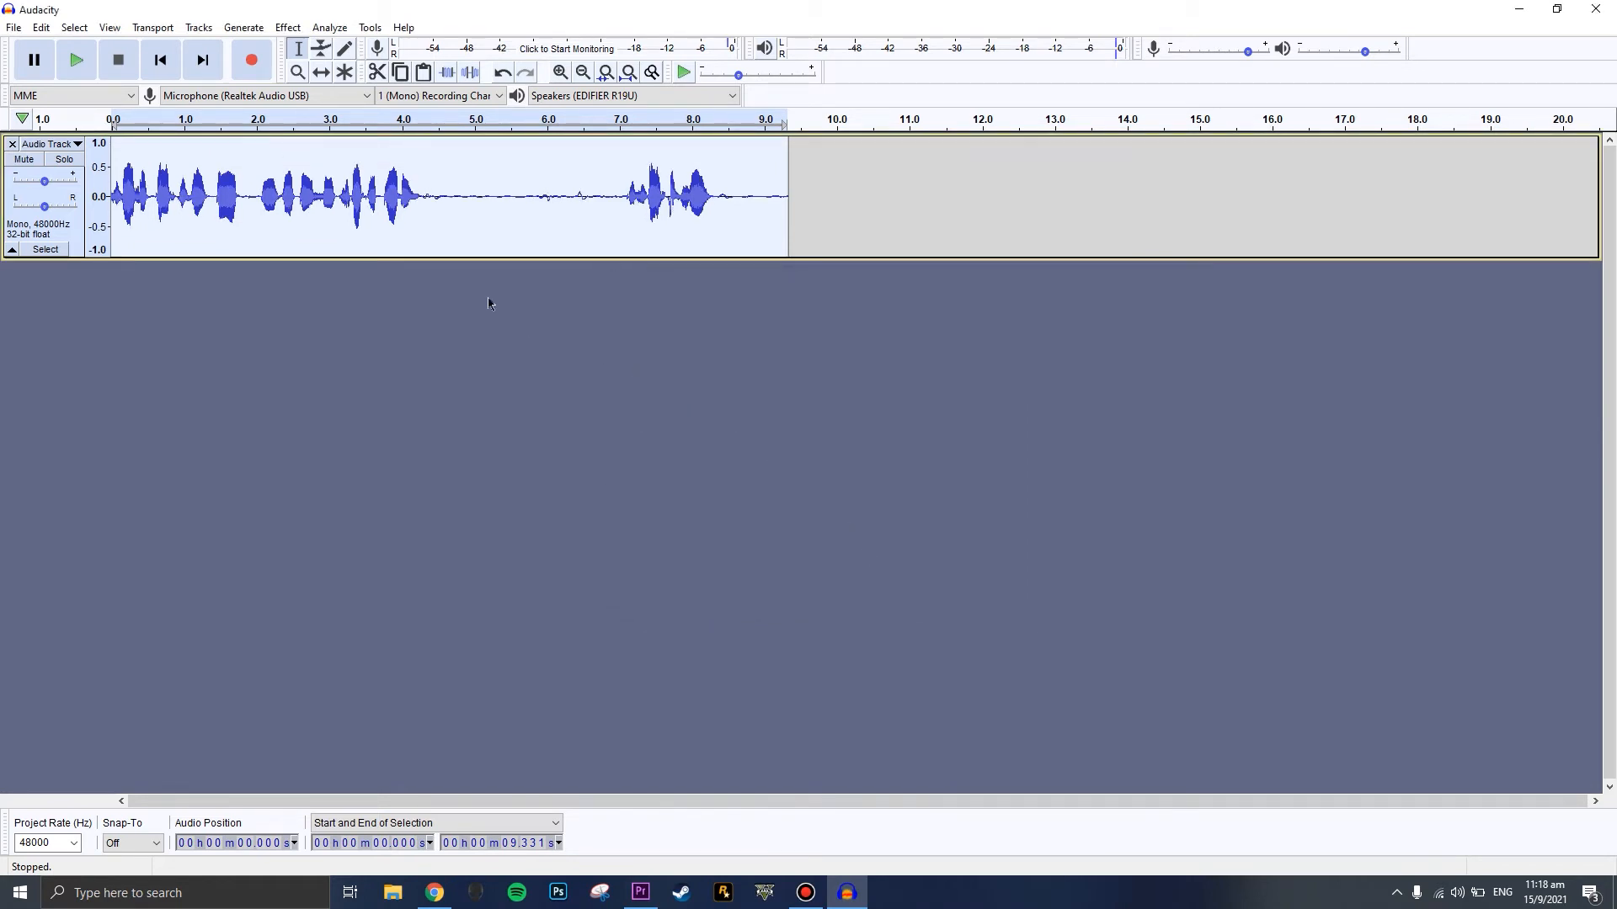
mouse_move(610, 193)
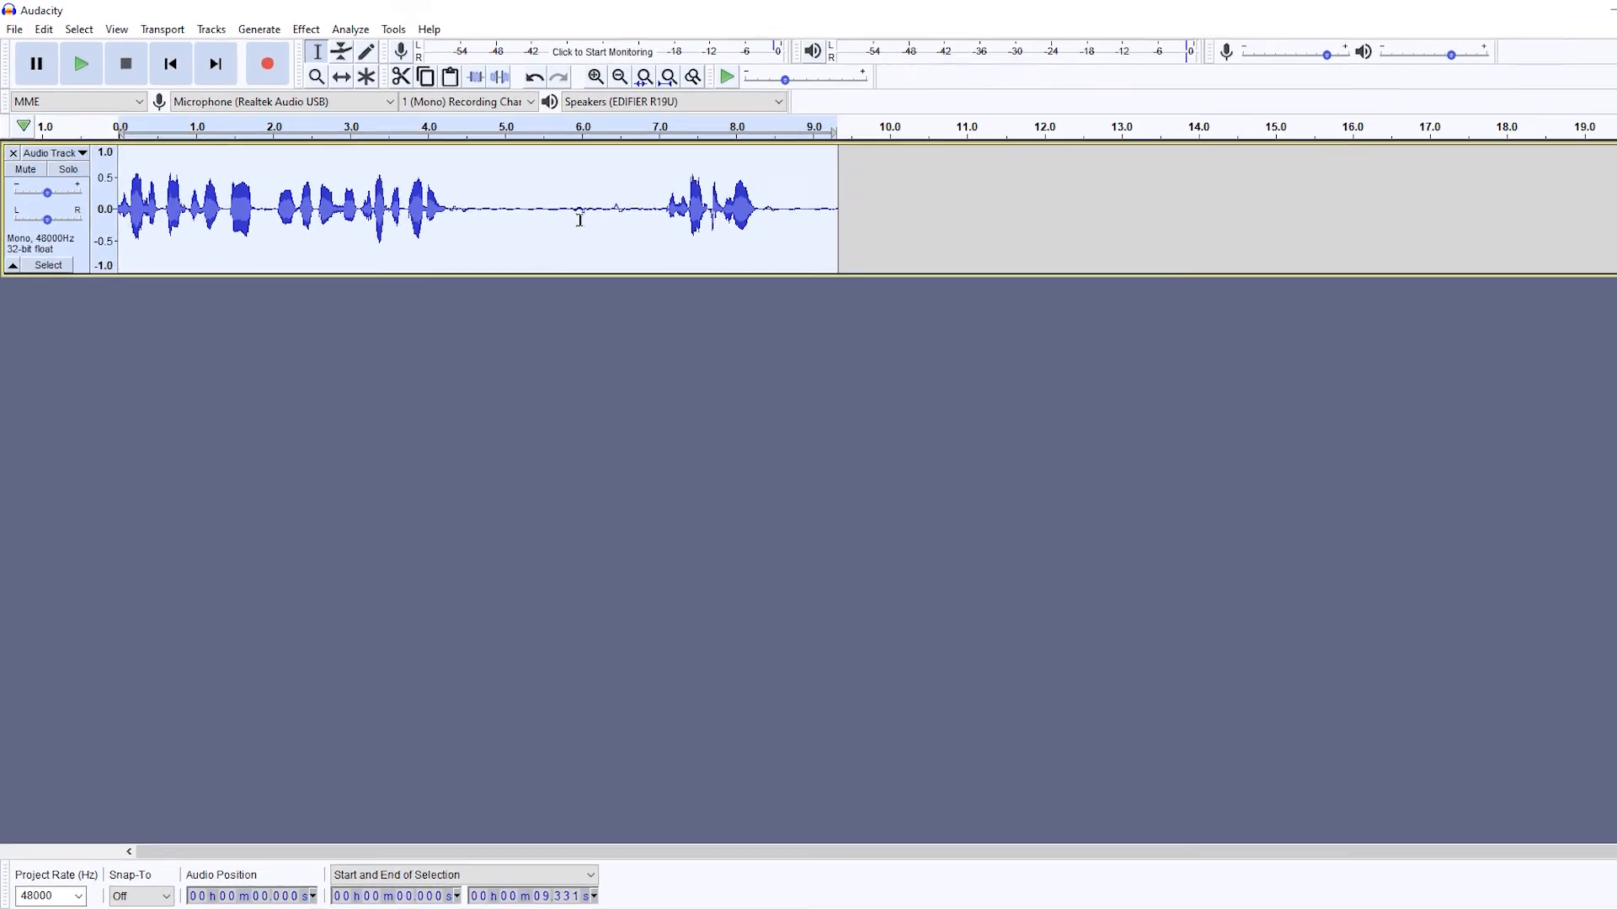
Apply Noise Reduction once more with the reduction set to 2 dB
left_click(305, 29)
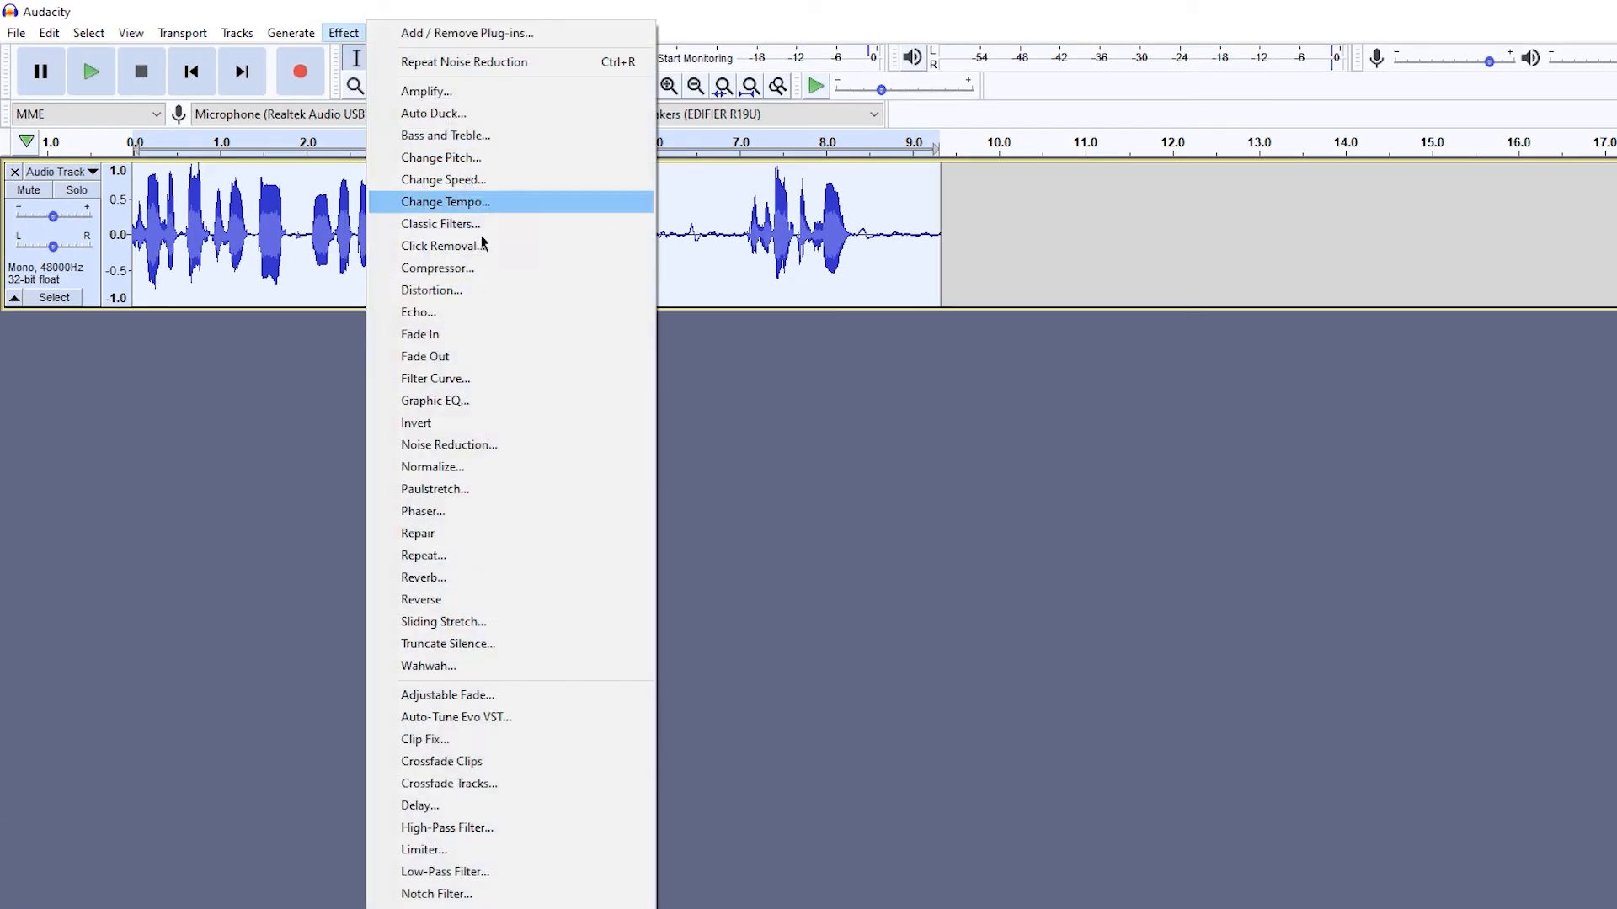
left_click(447, 445)
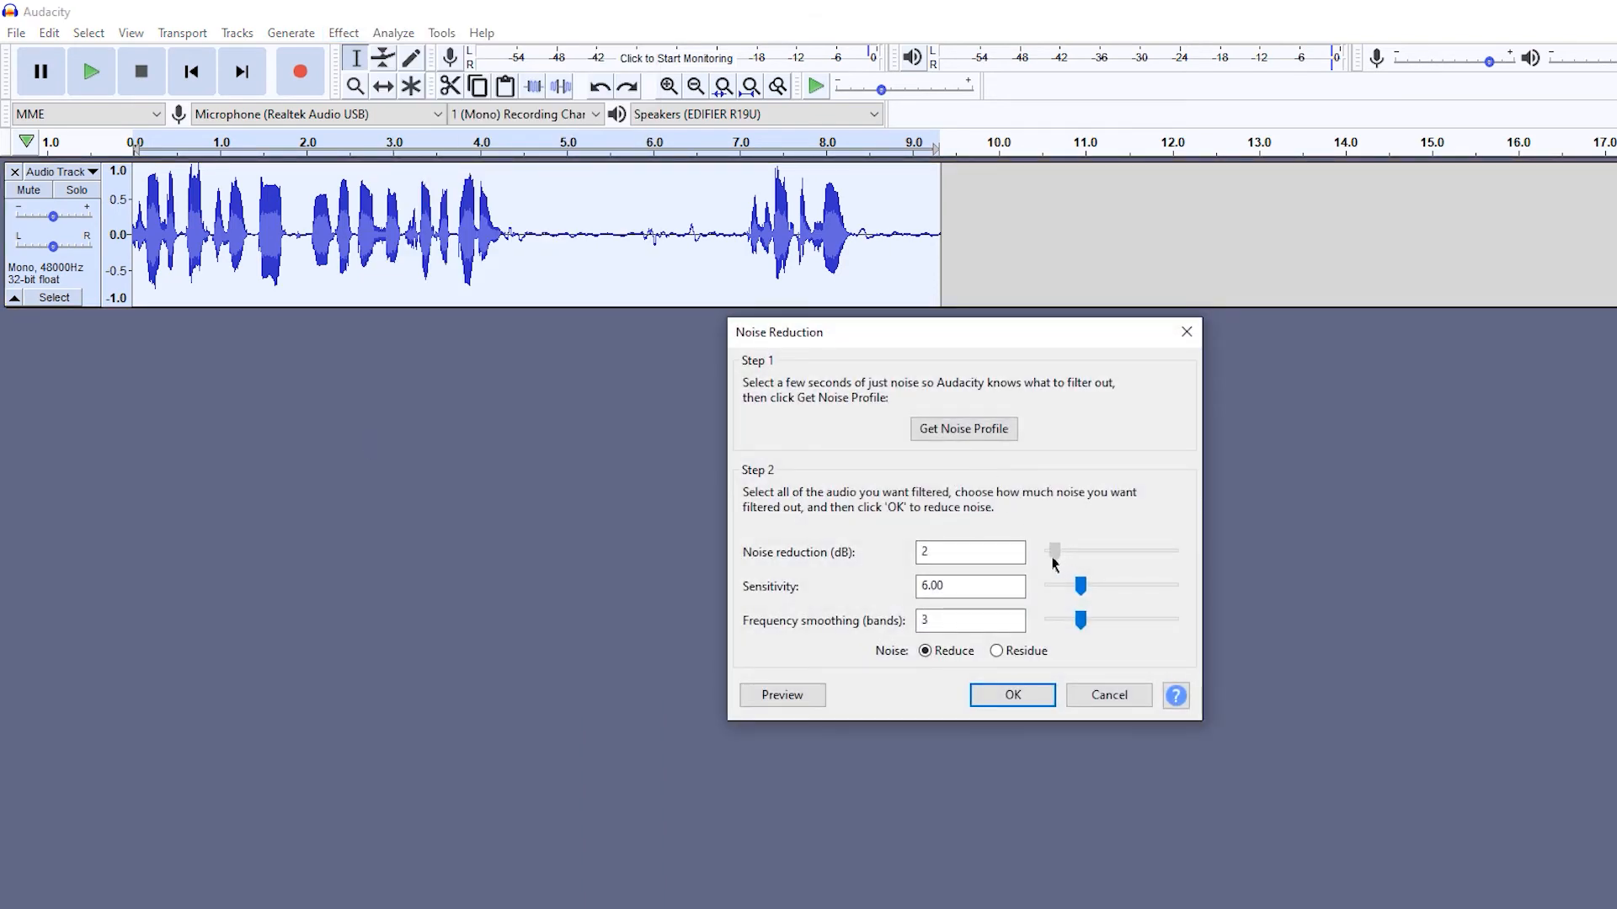
left_click(1011, 695)
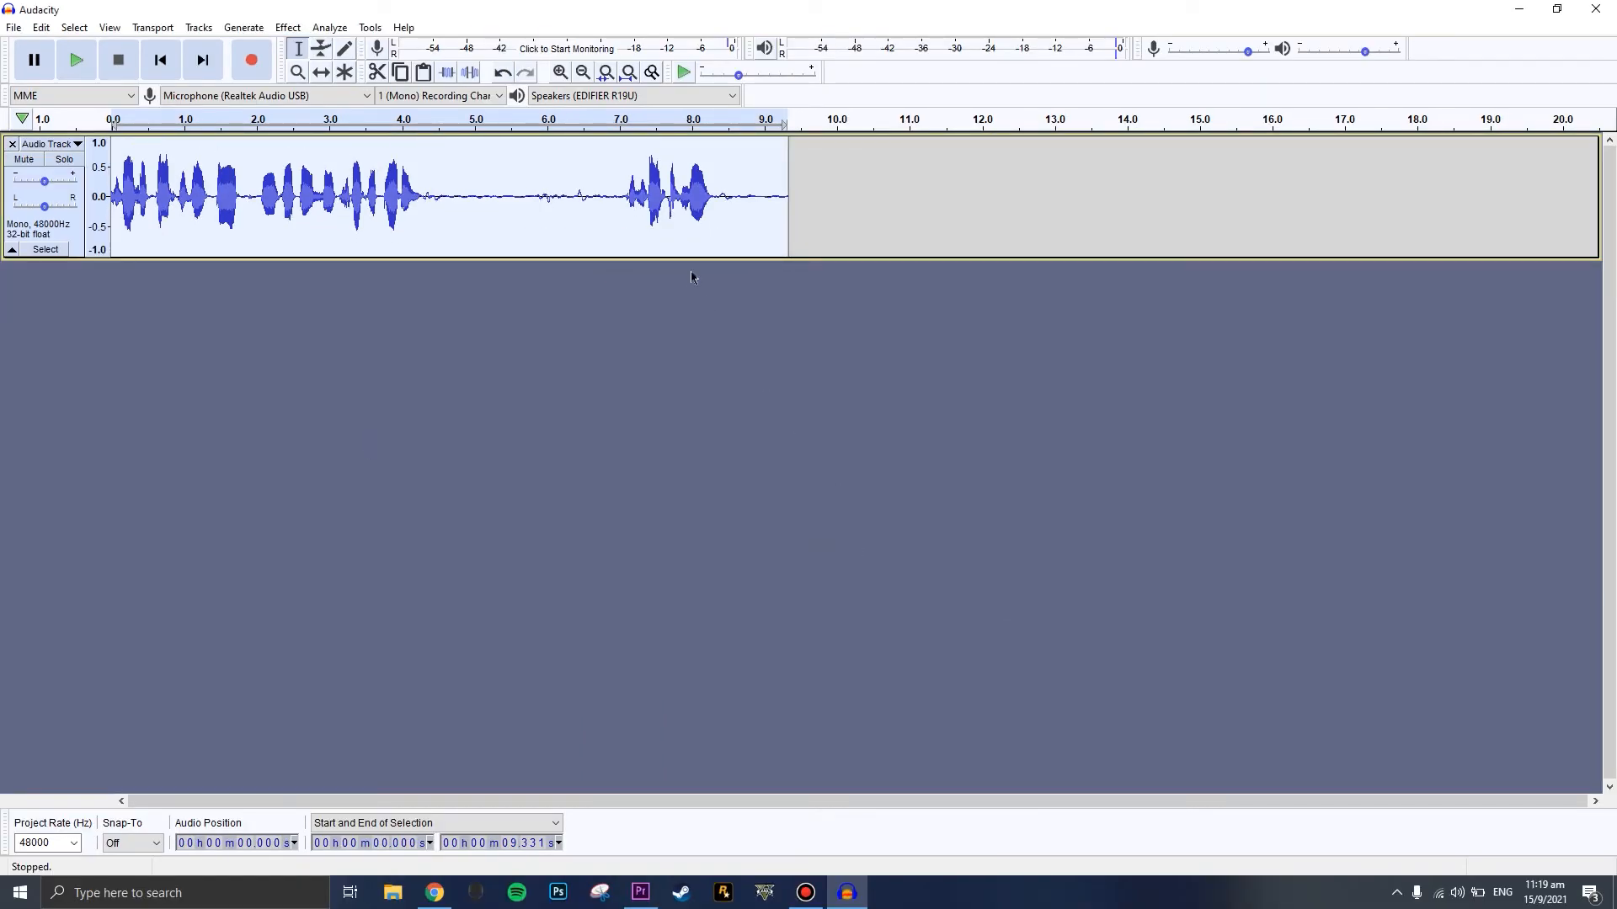
Apply Graphic EQ cutting low bands and boosting highs, then play the vocal back
left_click(288, 27)
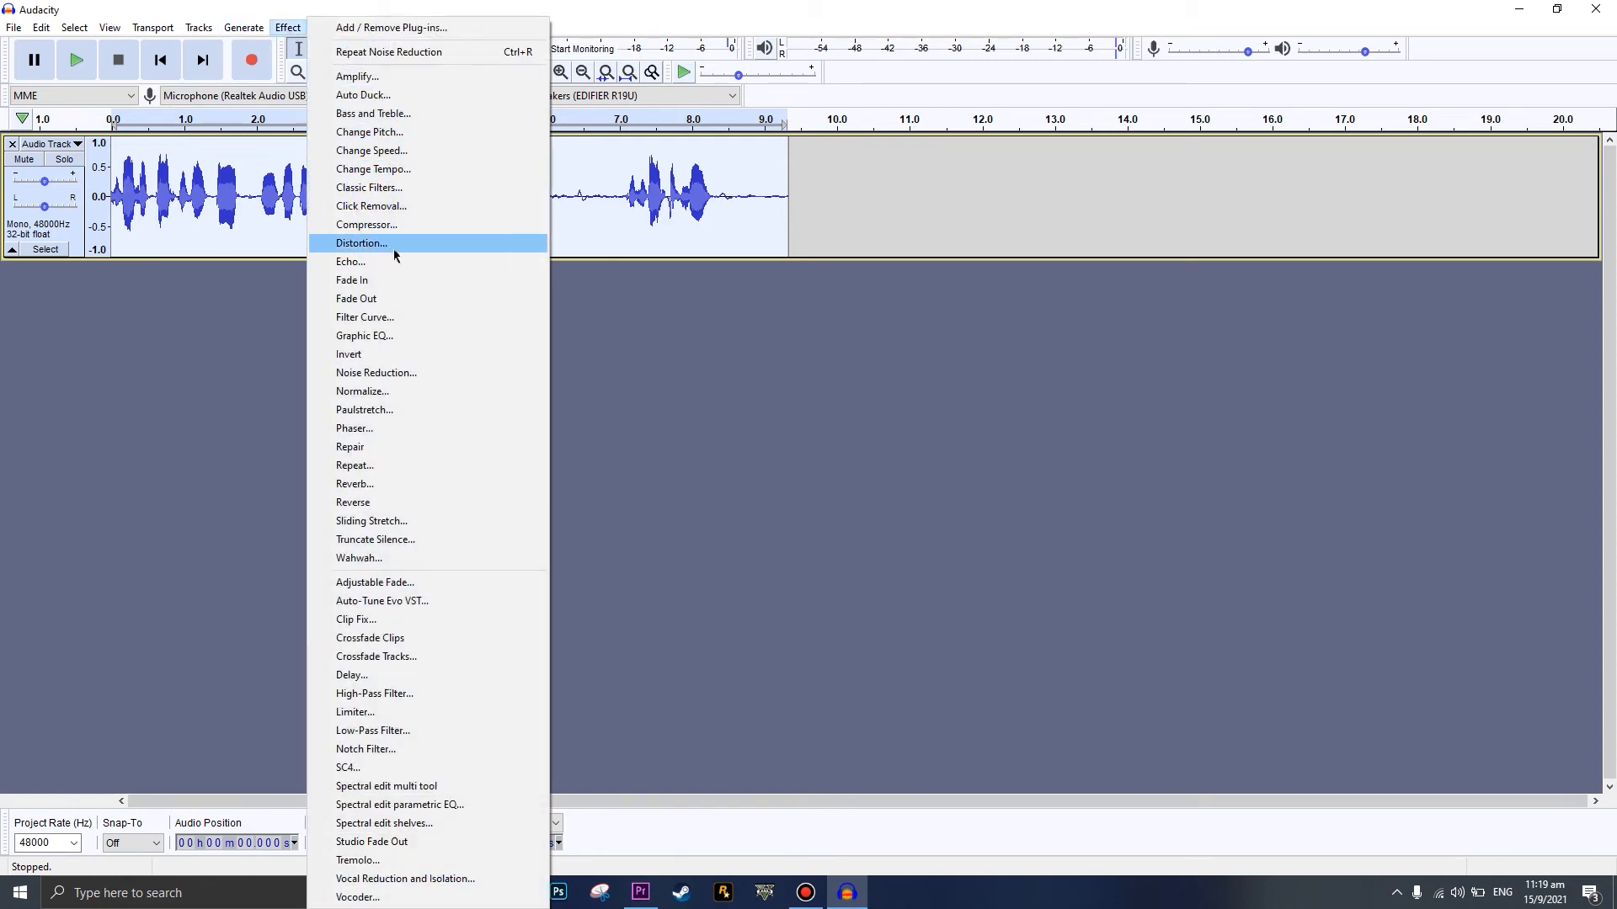
mouse_move(413, 524)
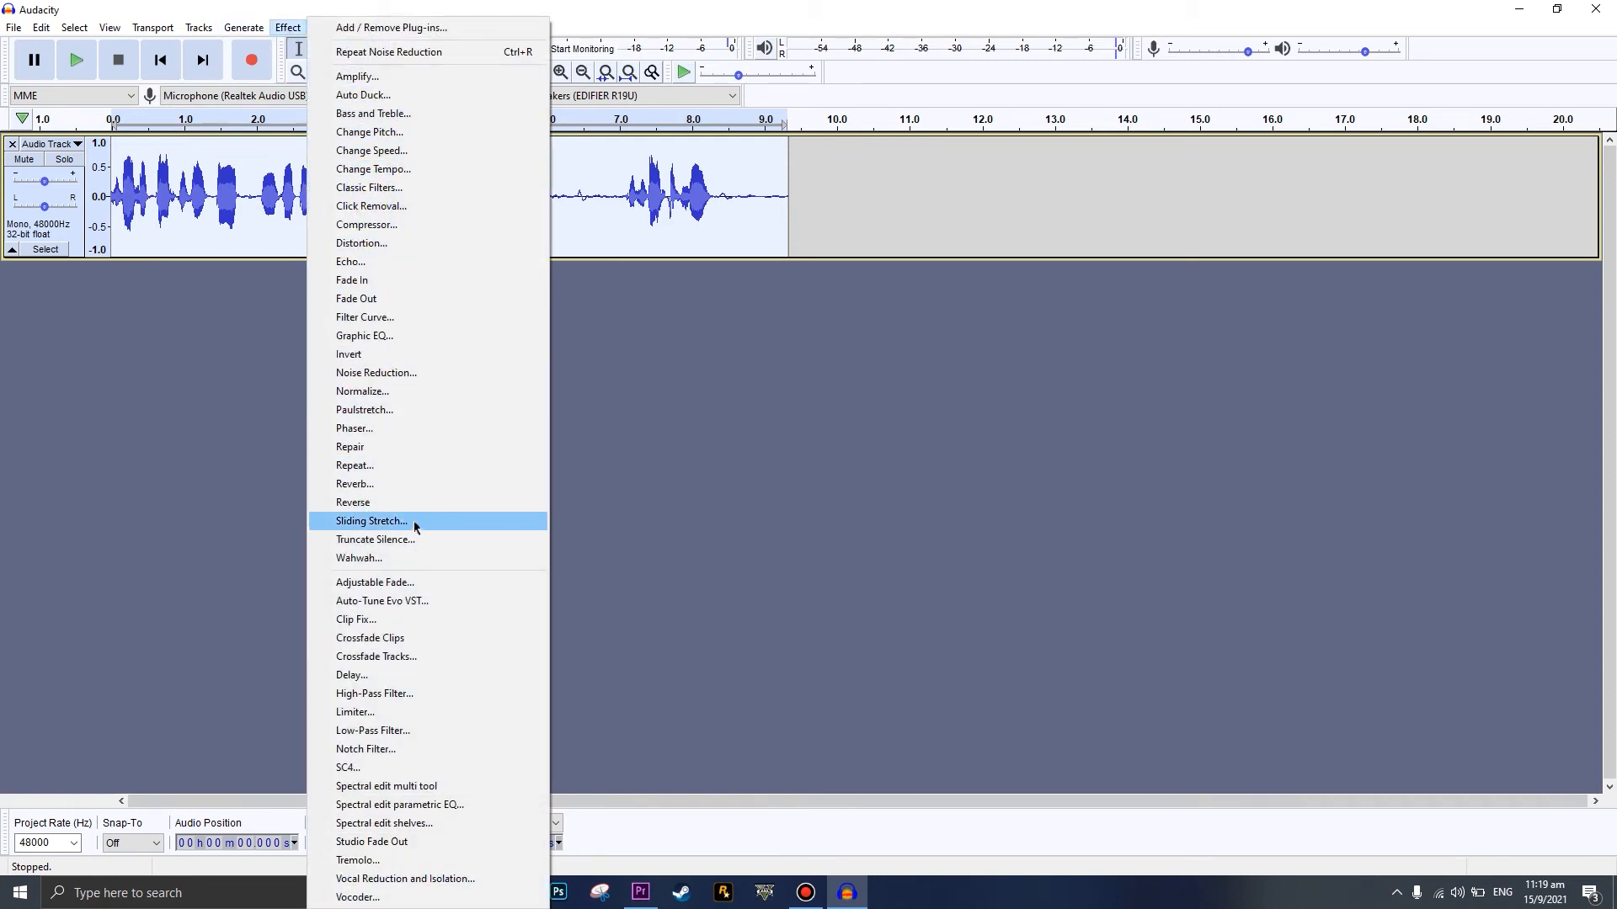
left_click(364, 335)
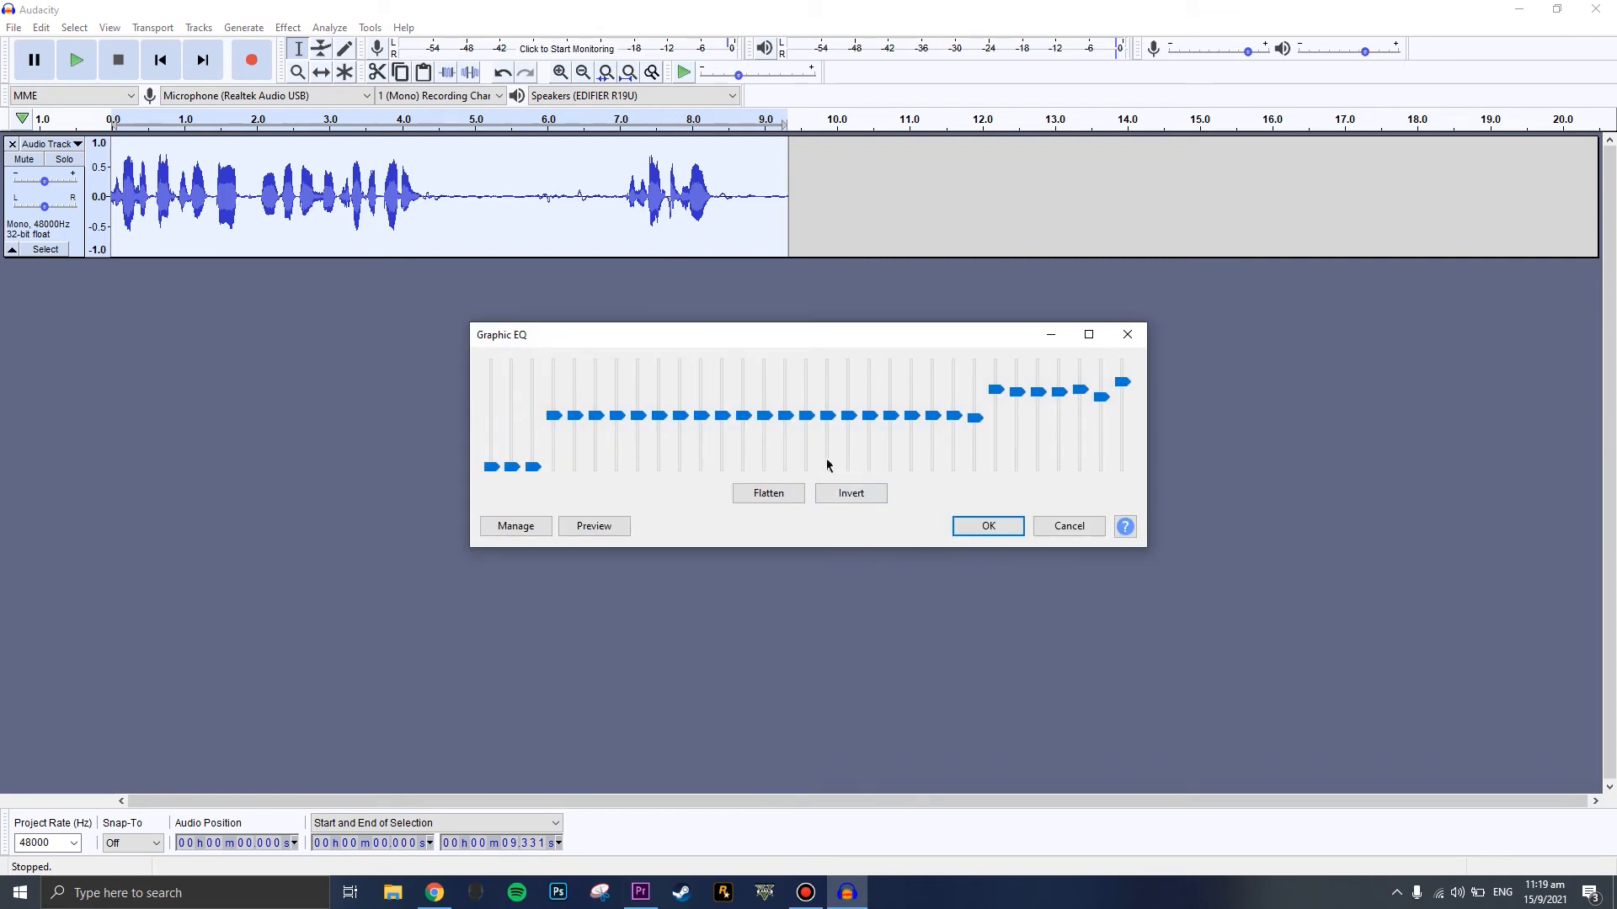
left_click(986, 525)
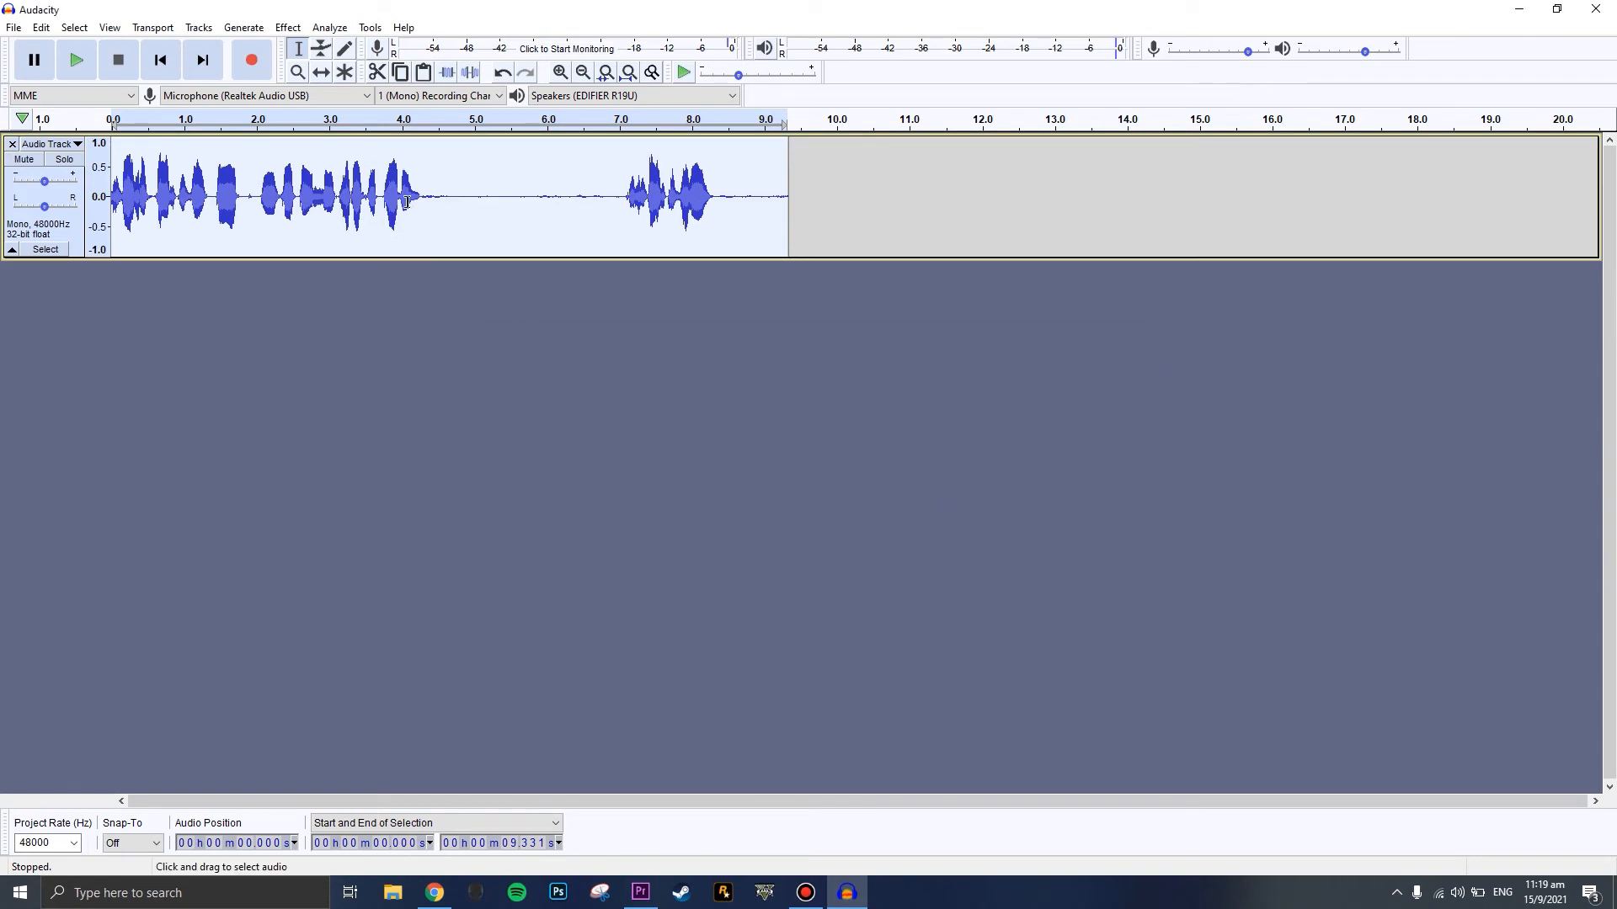
left_click(75, 59)
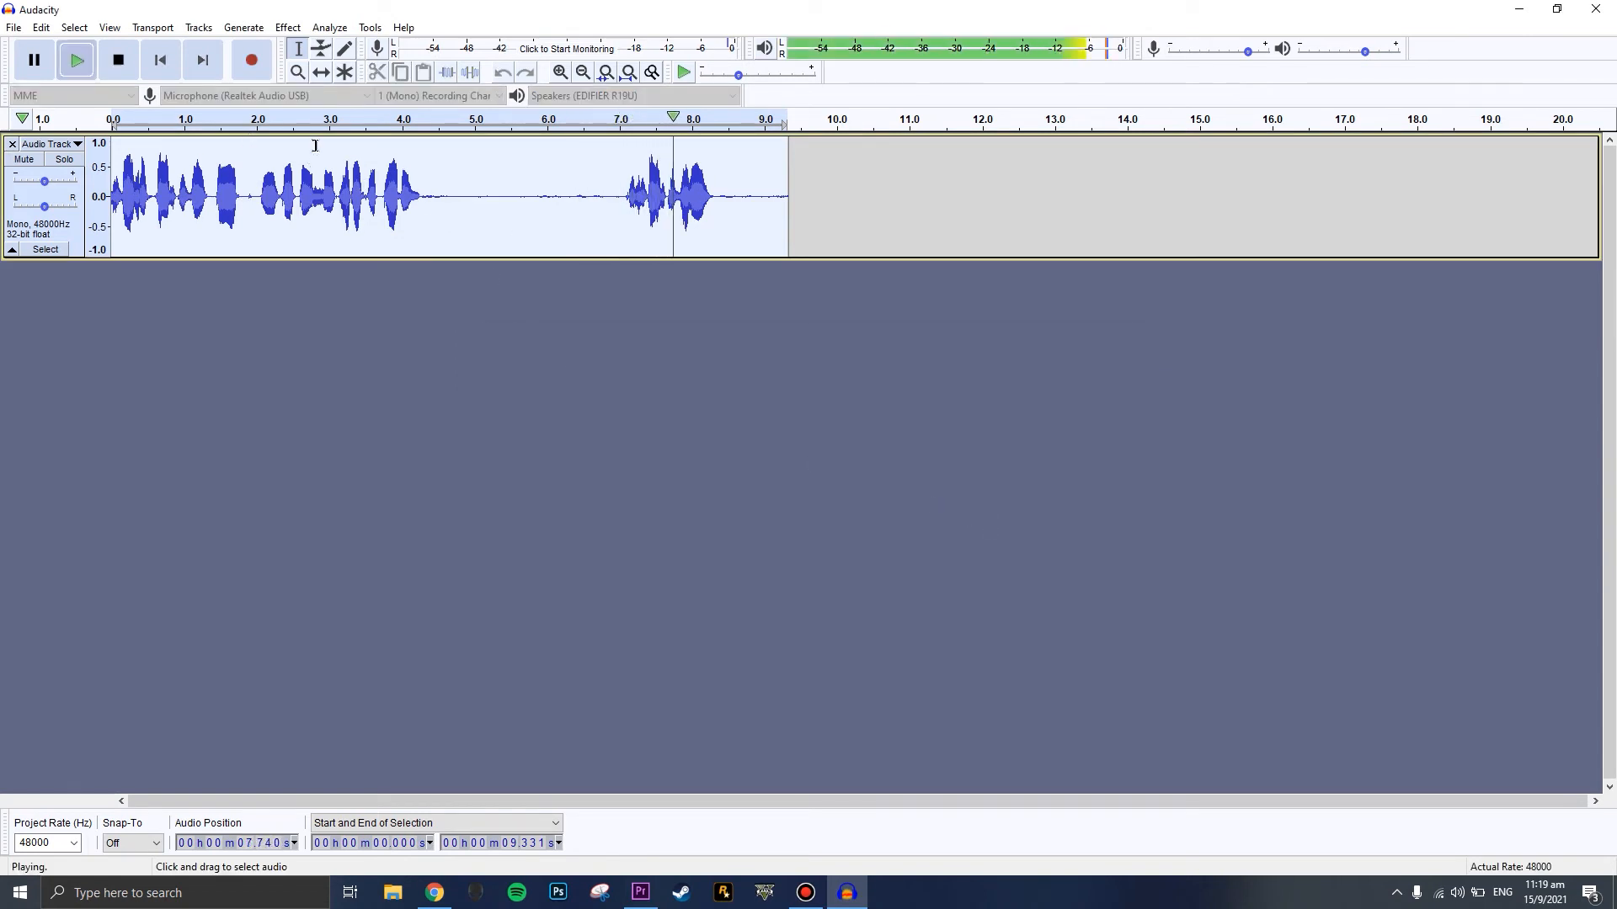
left_click(118, 59)
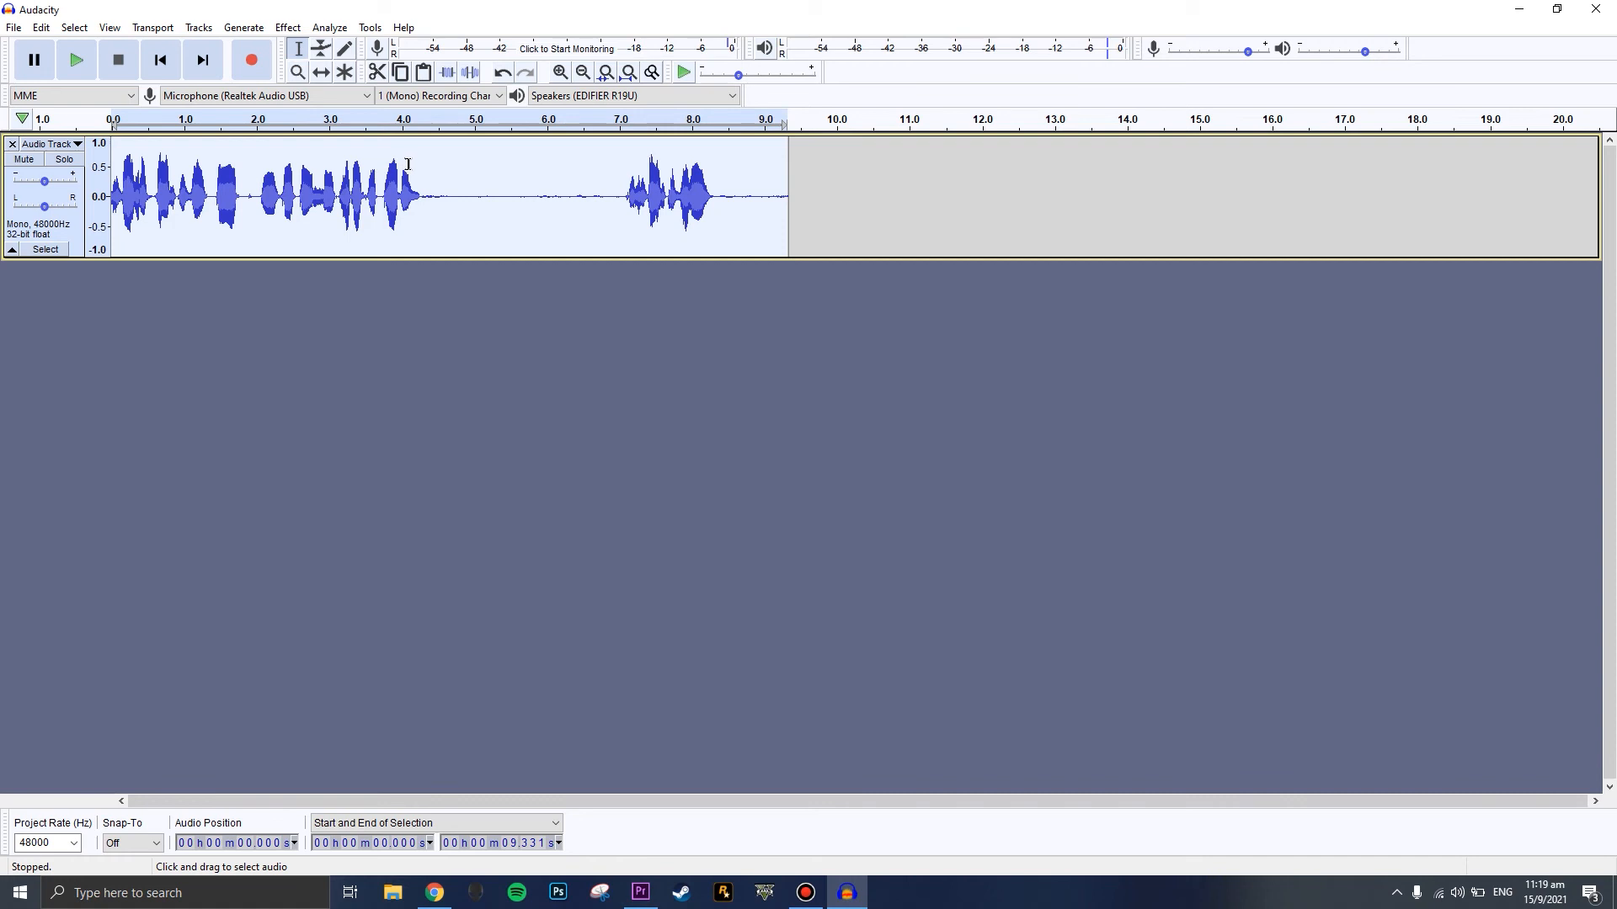
left_click(13, 27)
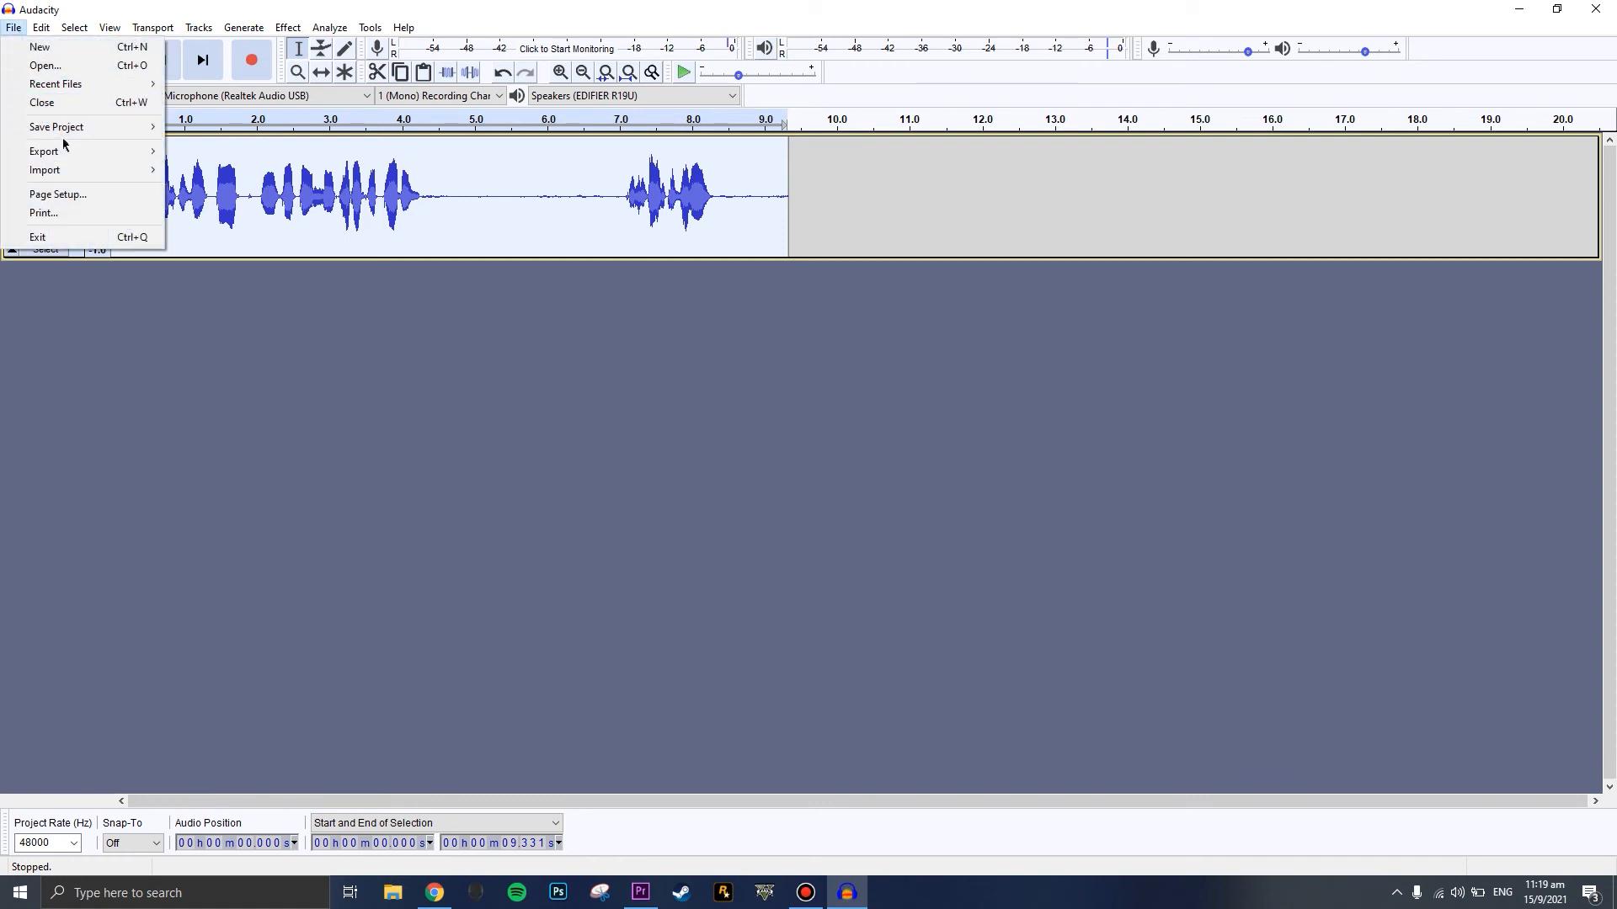
left_click(43, 152)
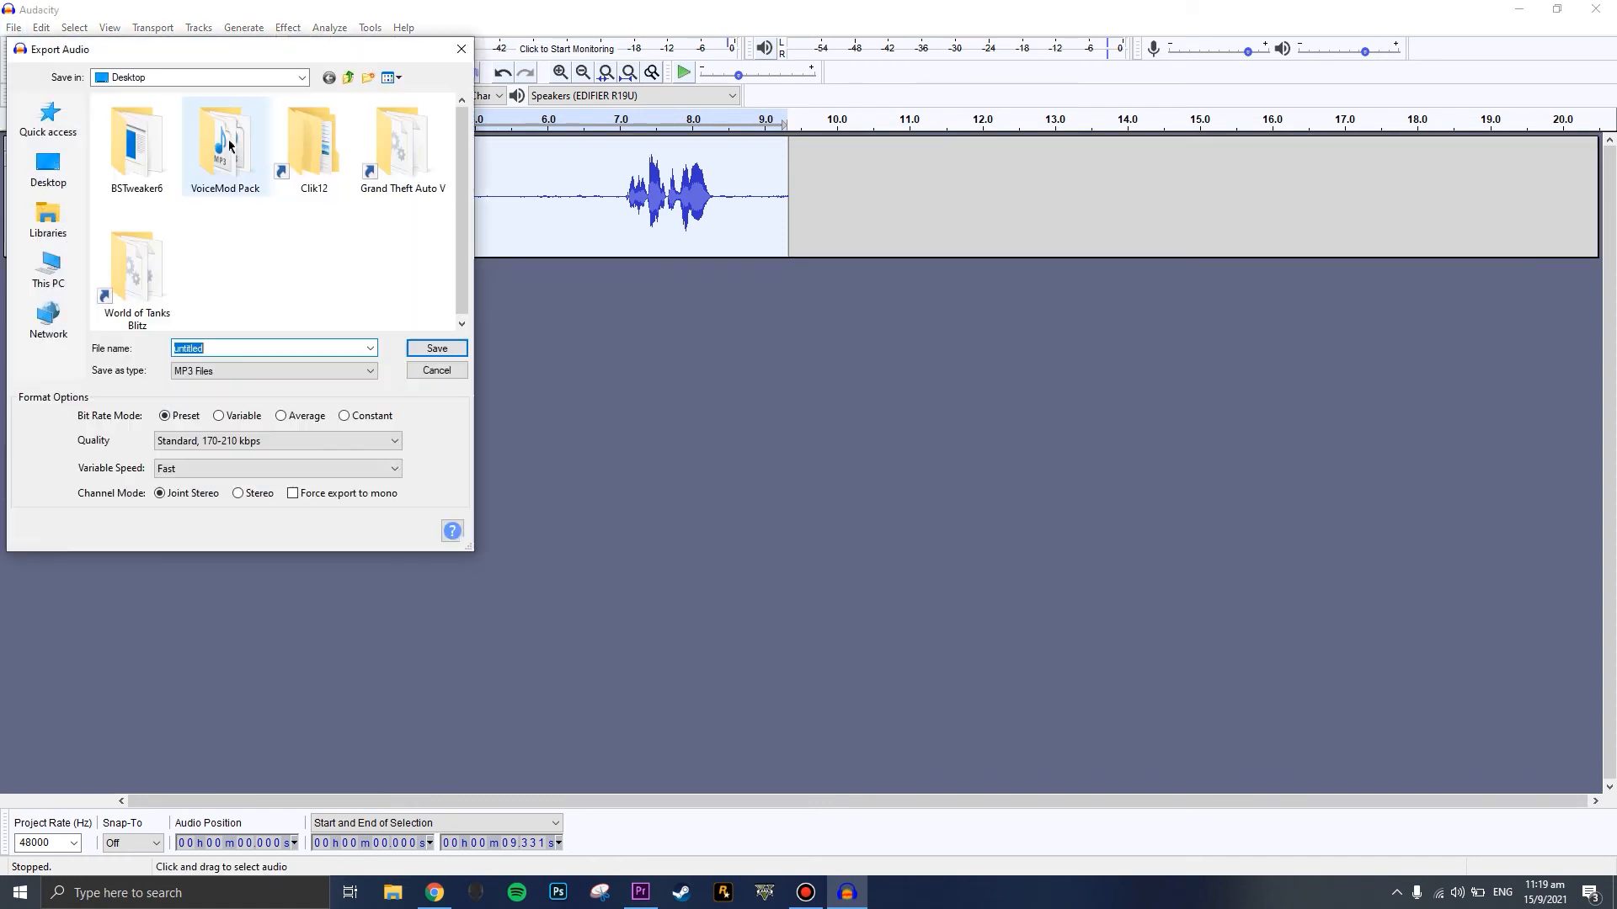
left_click(47, 169)
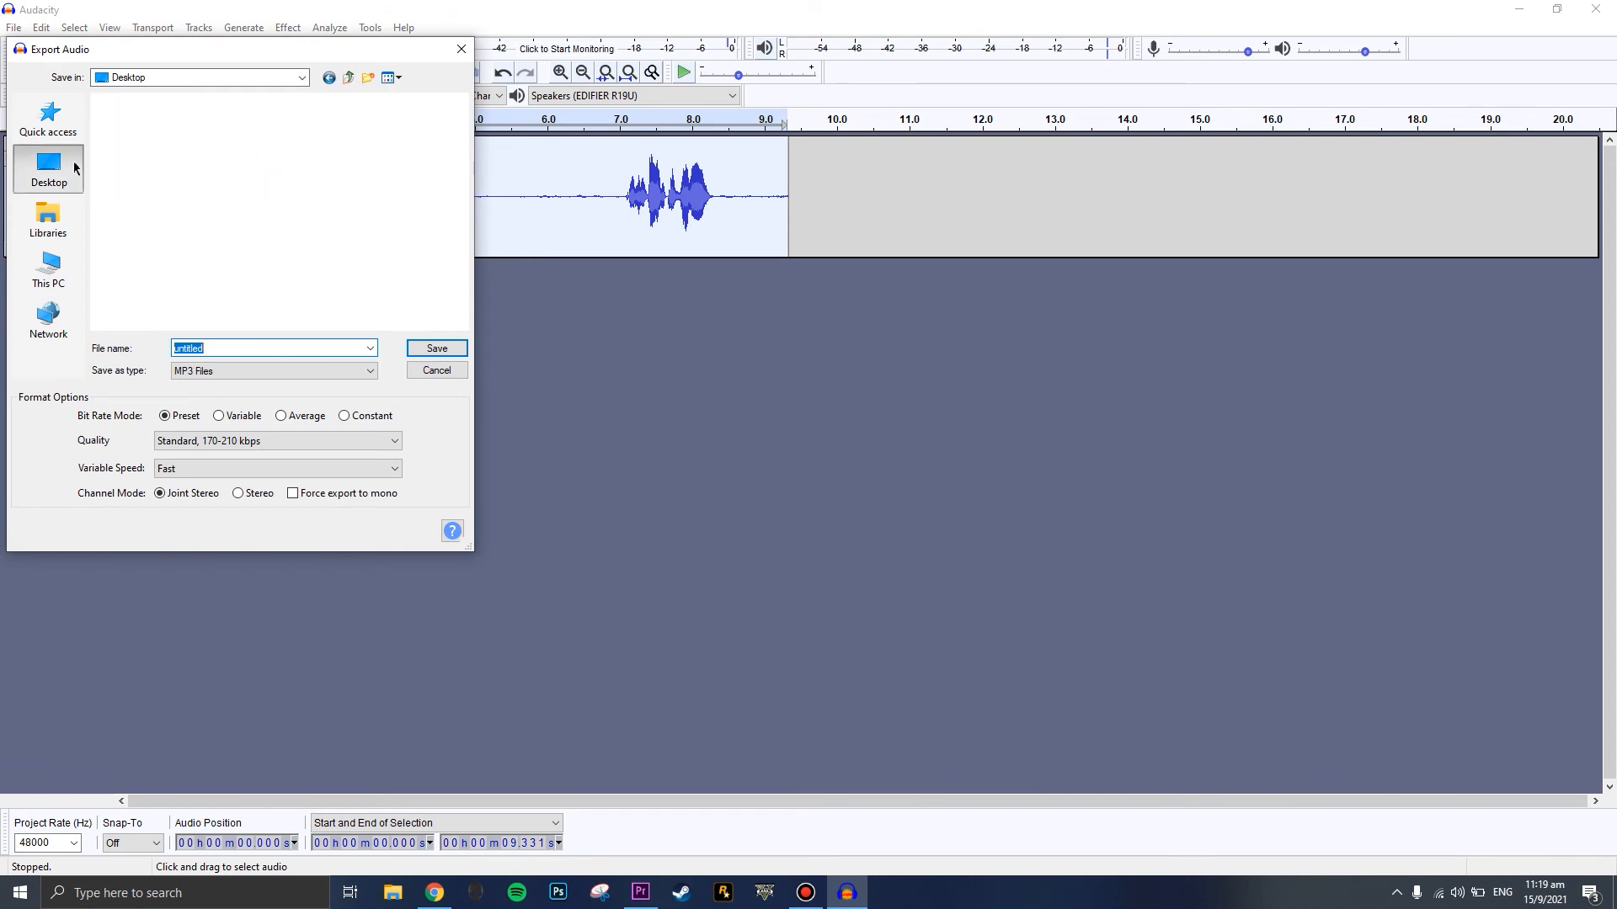
left_click(436, 370)
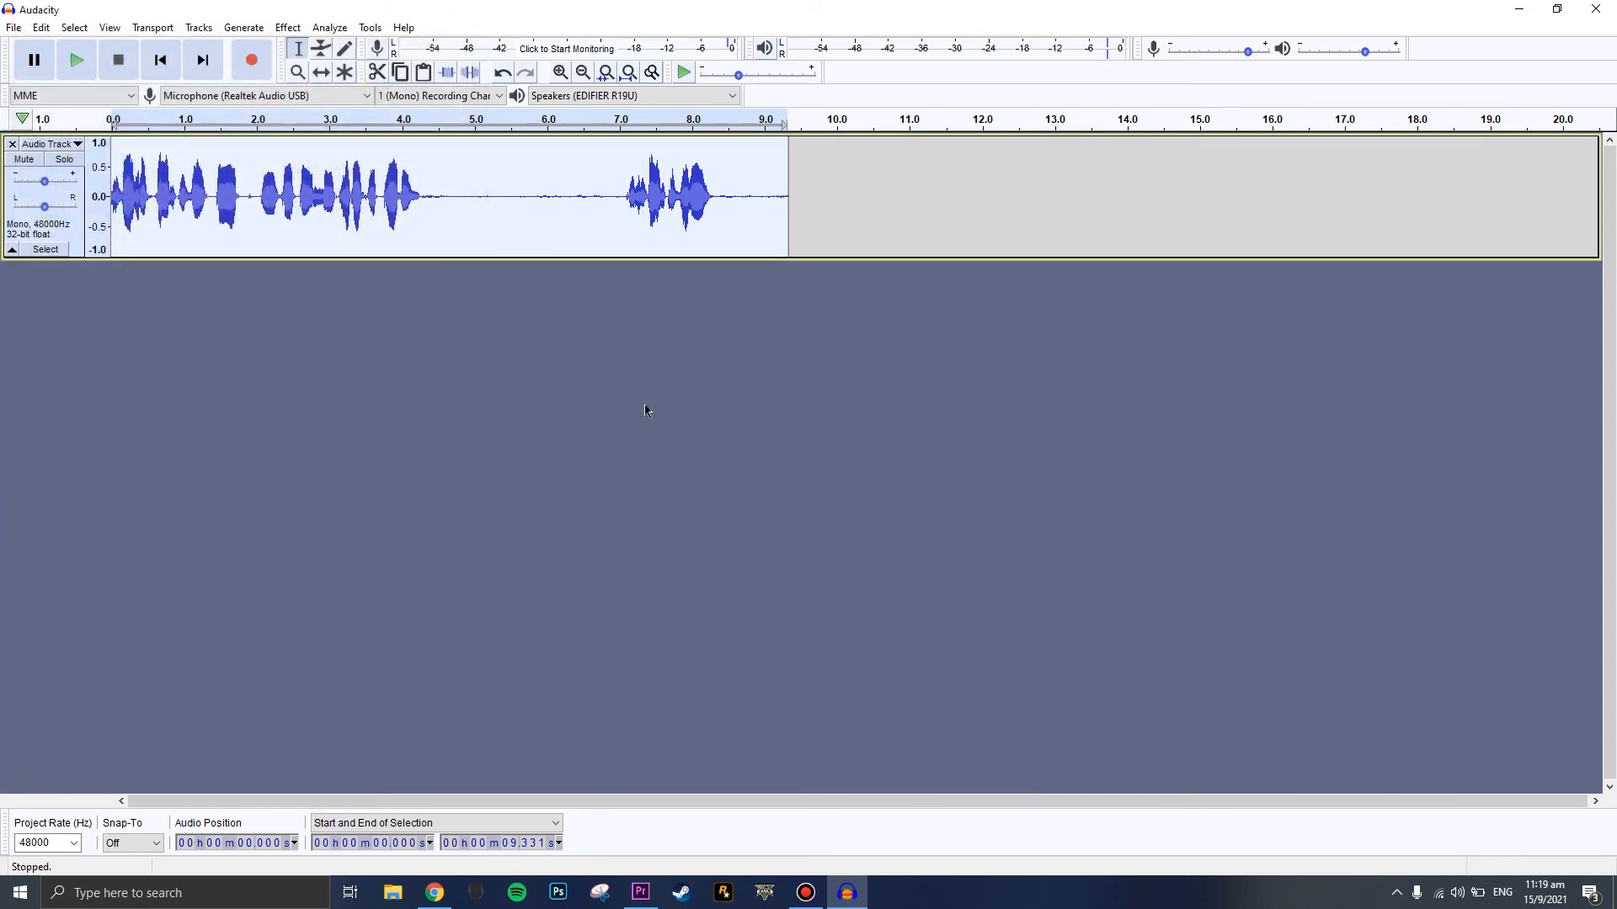
mouse_move(632, 400)
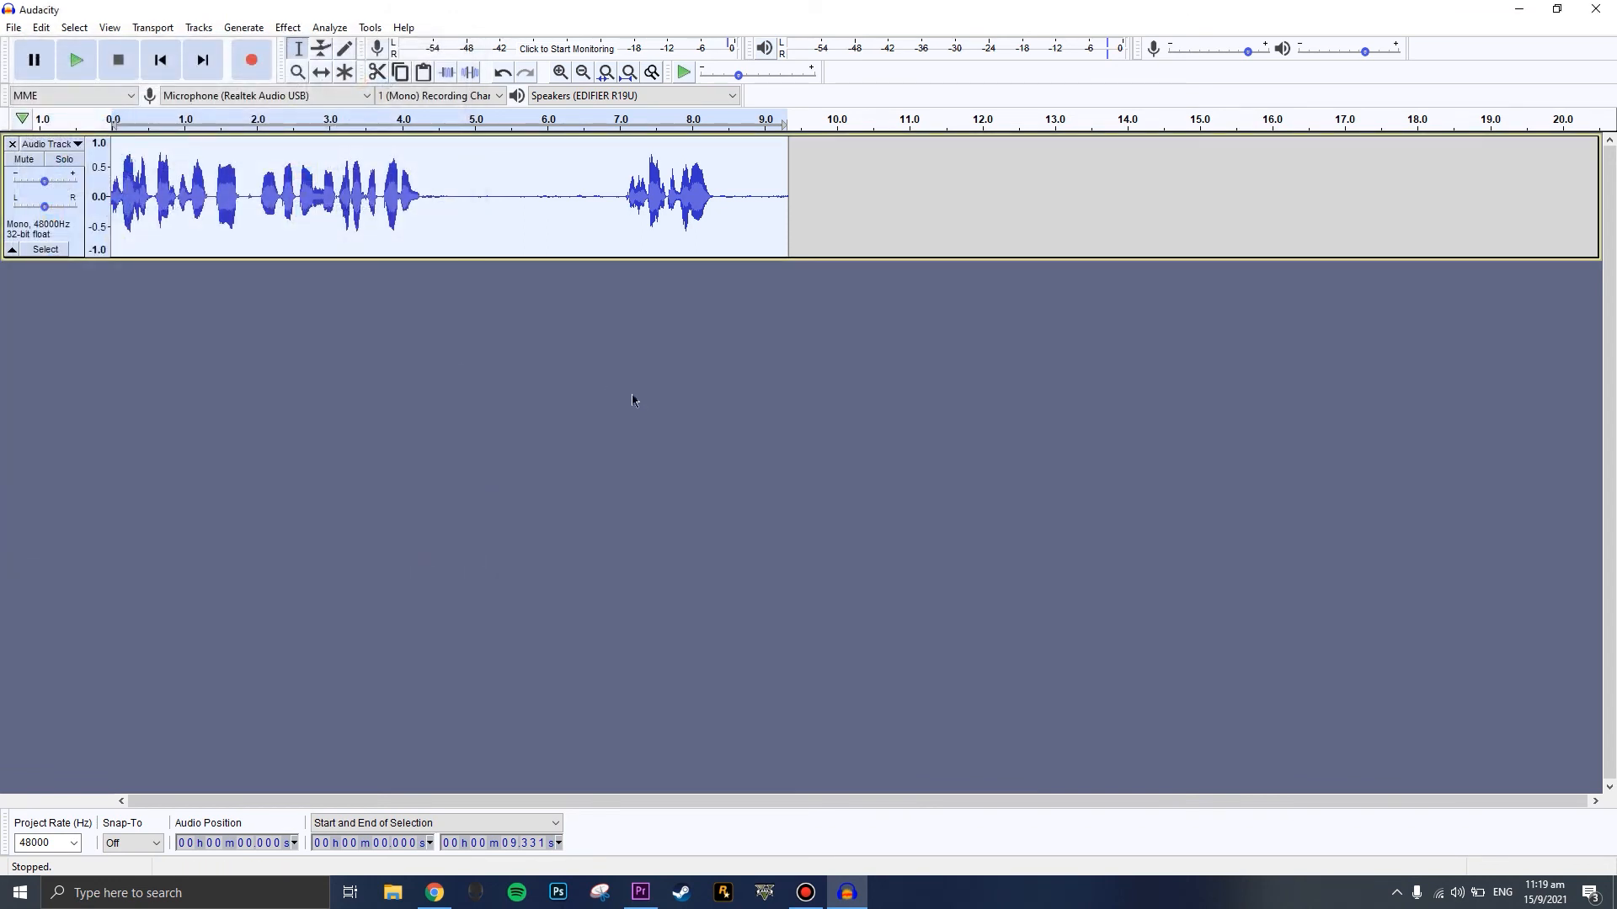